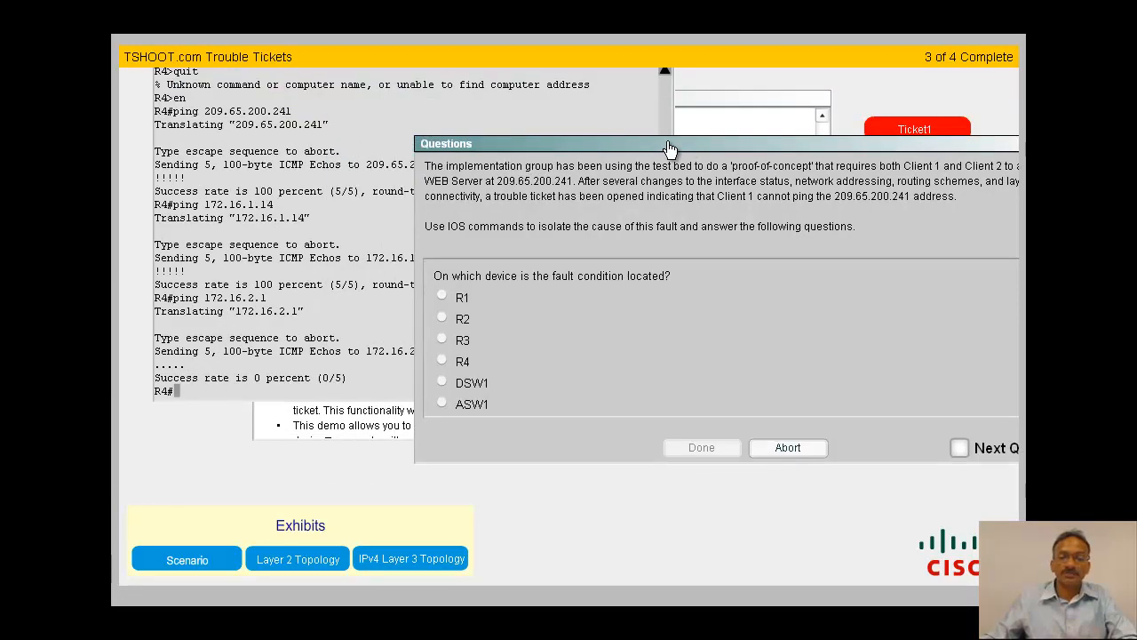
# Step: Move the Questions panel aside and bring up the network topology exhibit
pyautogui.moveTo(671, 145); pyautogui.dragTo(720, 128)
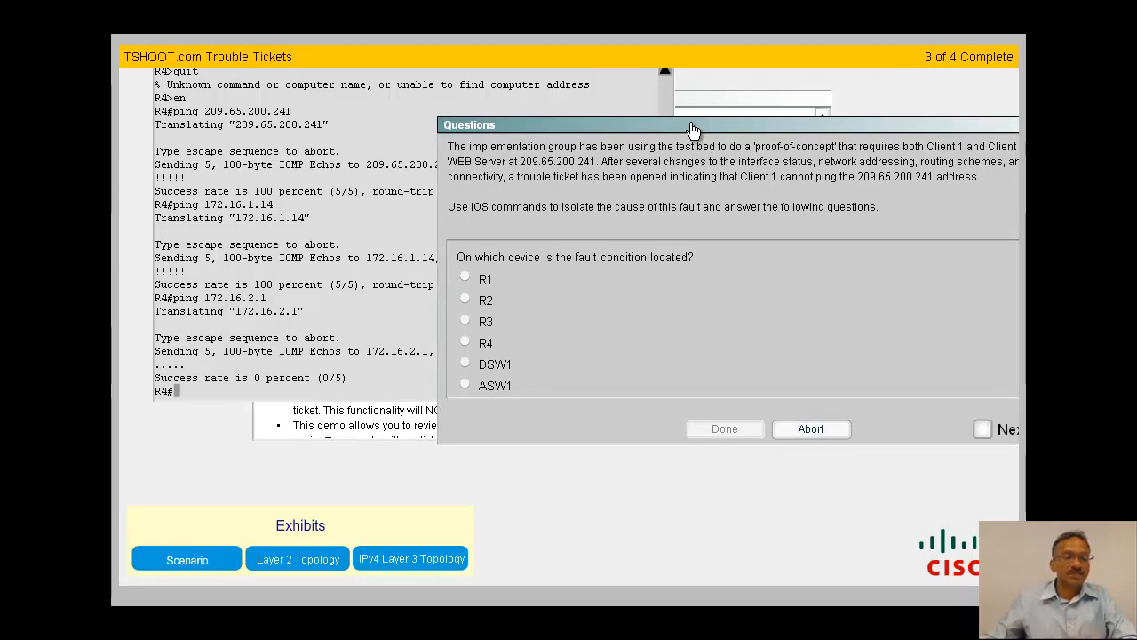
pyautogui.moveTo(320, 554)
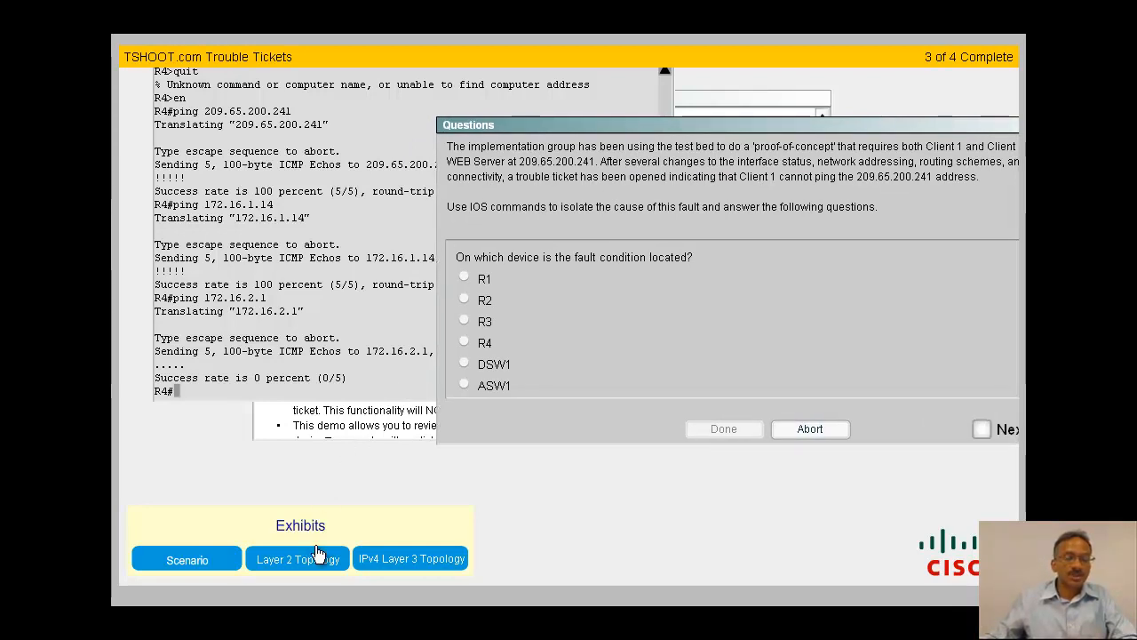
pyautogui.click(410, 558)
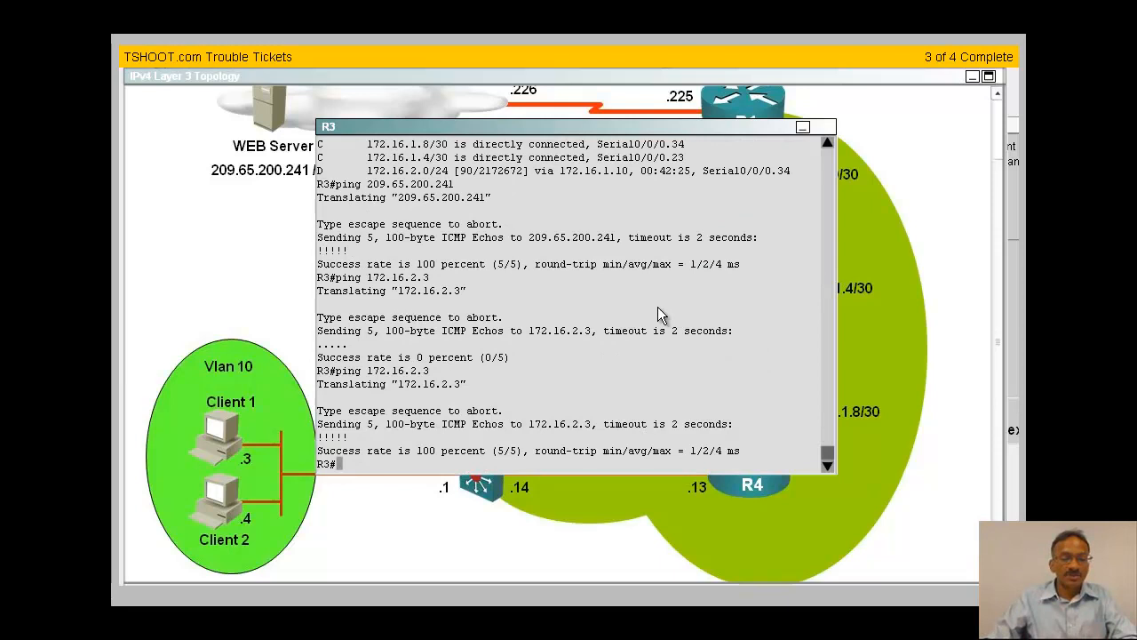
# Step: Ping 172.16.2.3 from R3 successfully, then ping 209.65.200.241 from R4, which fails
pyautogui.write('ping 172.16.2.3')
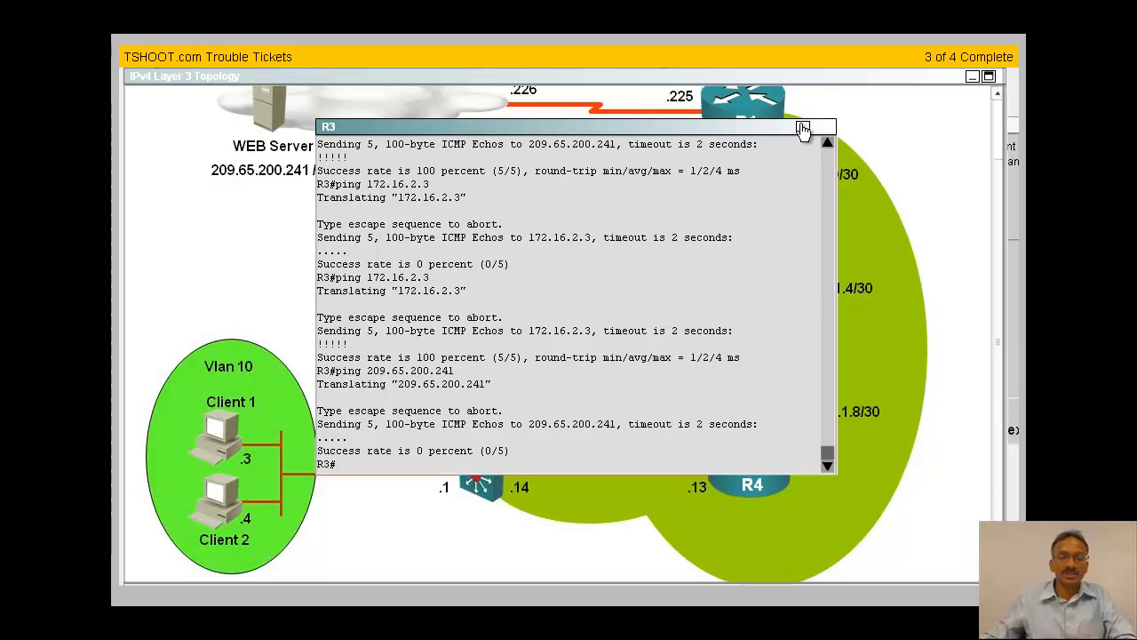
pyautogui.click(803, 128)
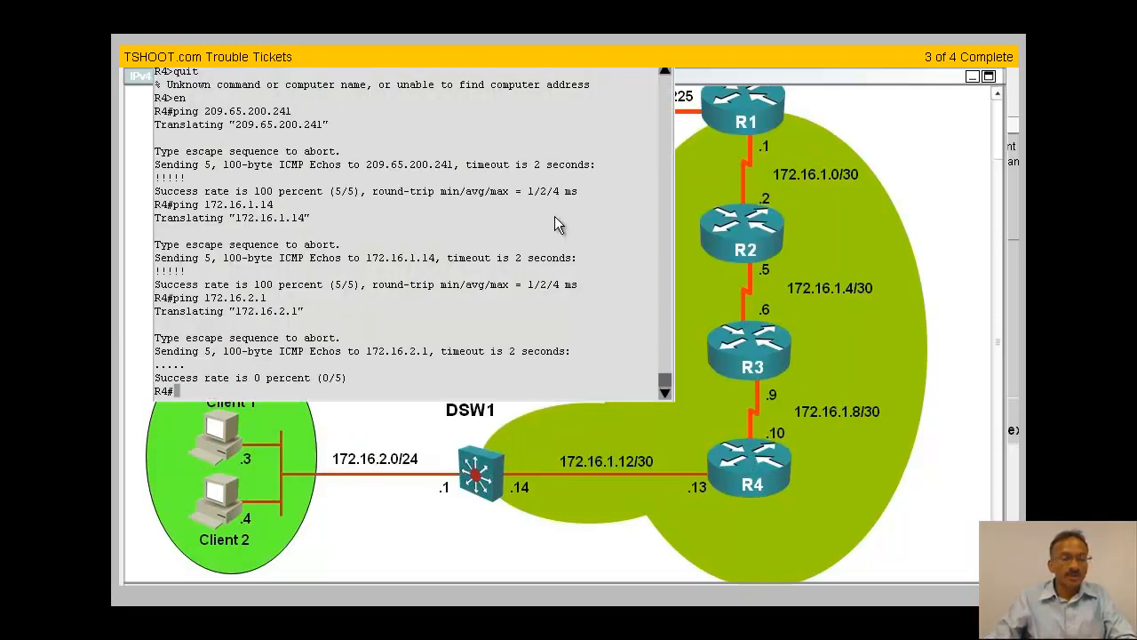
pyautogui.write('ping 209.65.200.241')
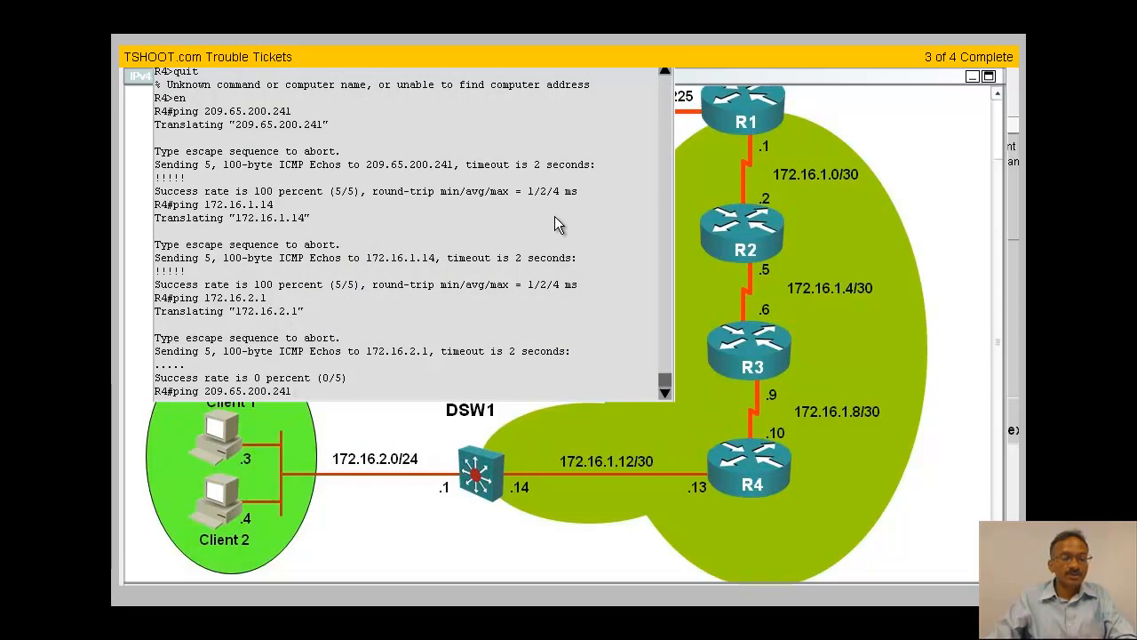
pyautogui.scroll(-3)
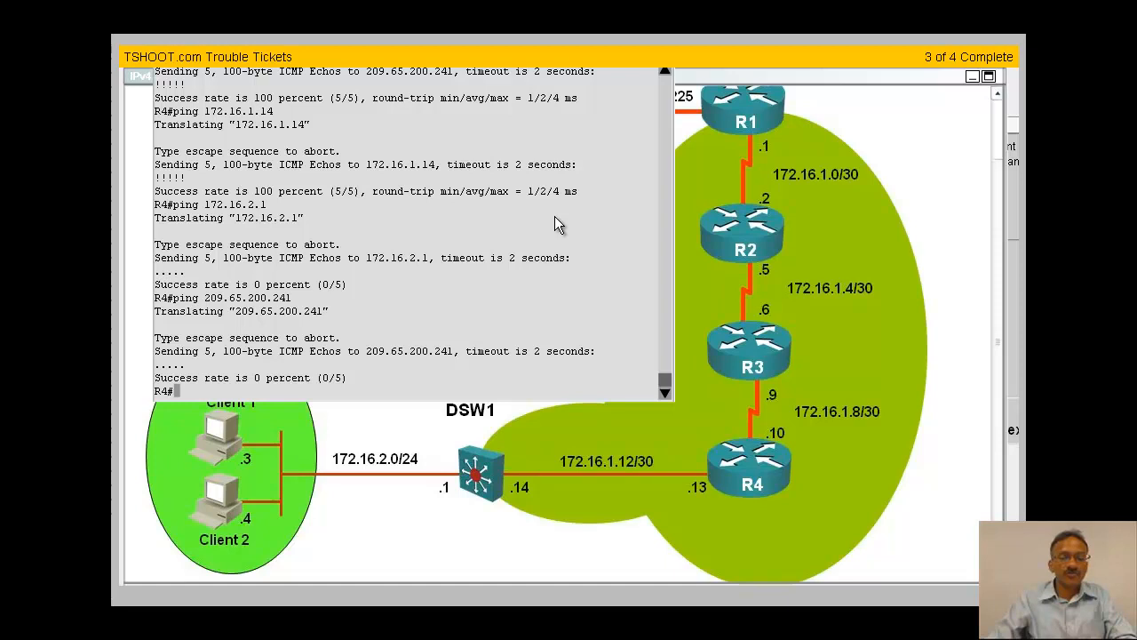
pyautogui.moveTo(551, 212)
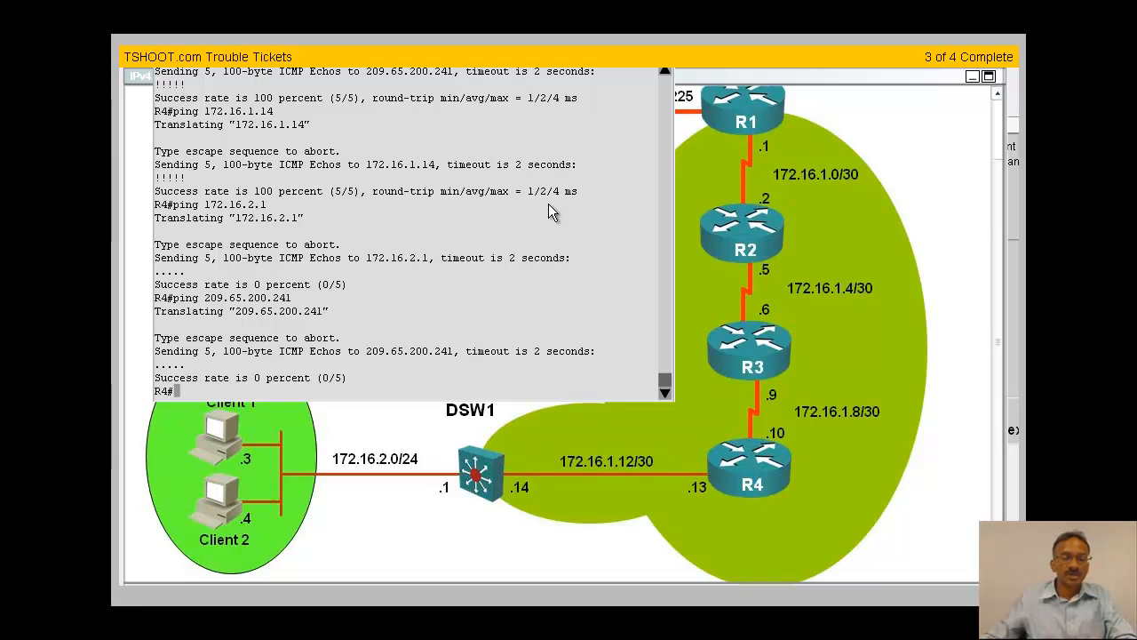
# Step: On DSW1 ping 172.16.2.1, view its running config and attempt a ping toward 209.65.200.241
pyautogui.click(480, 471)
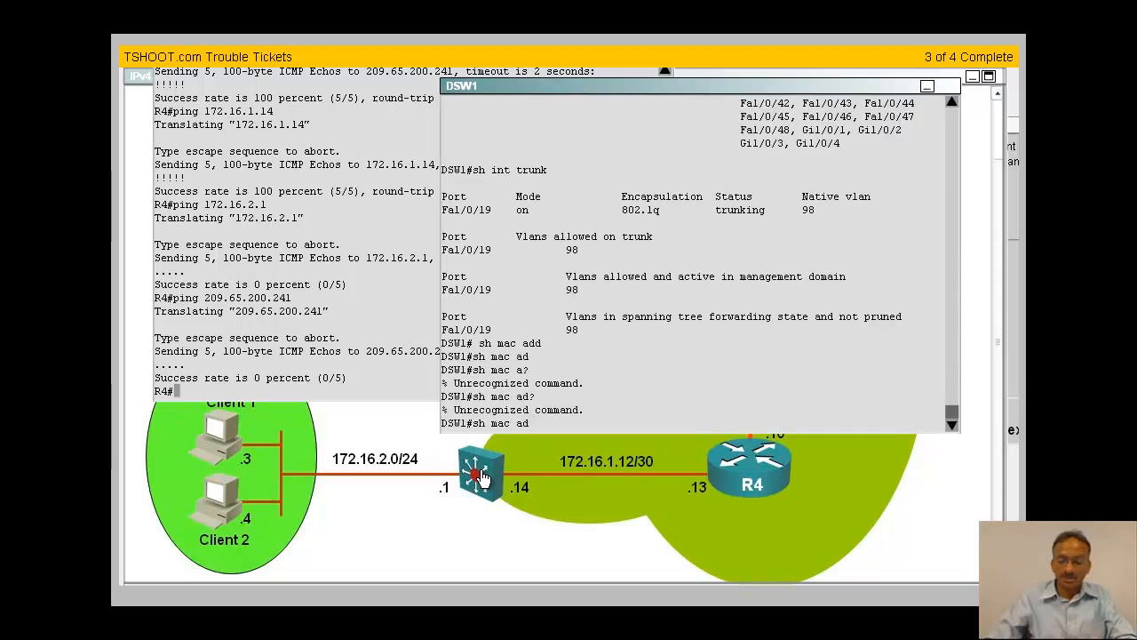
pyautogui.write('ping 172.16.2.1')
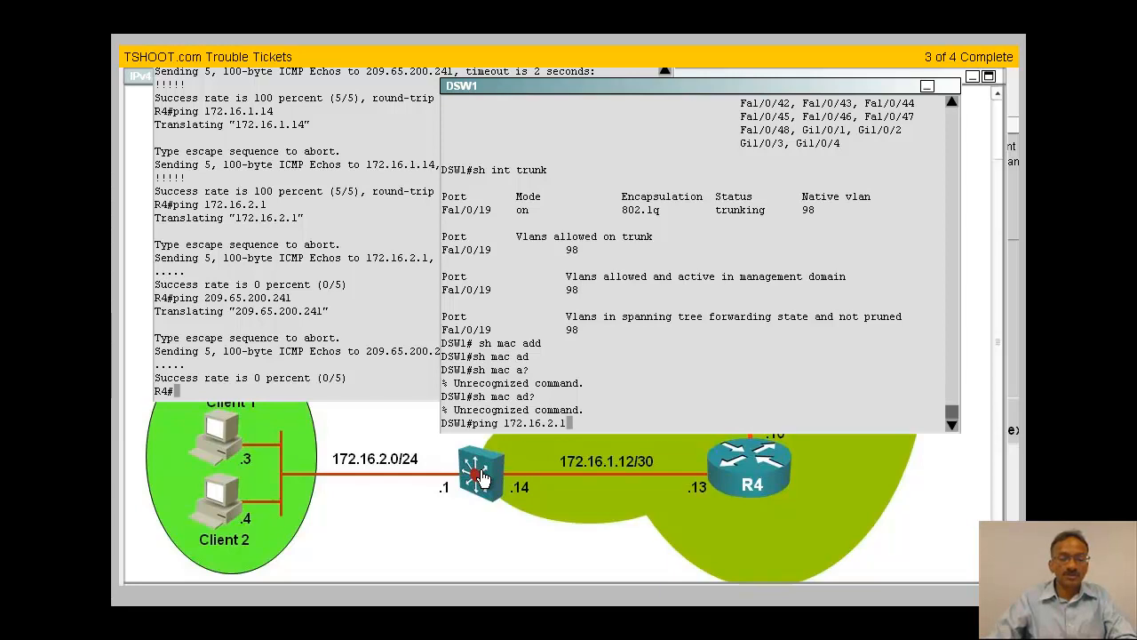
pyautogui.write('sh run')
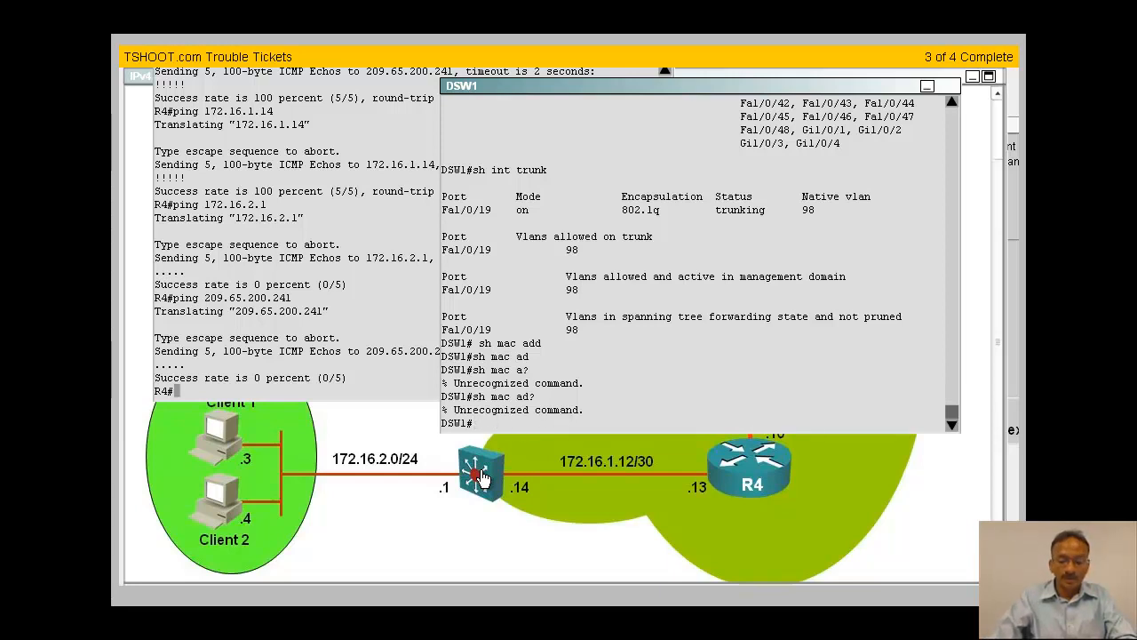
pyautogui.write('ping')
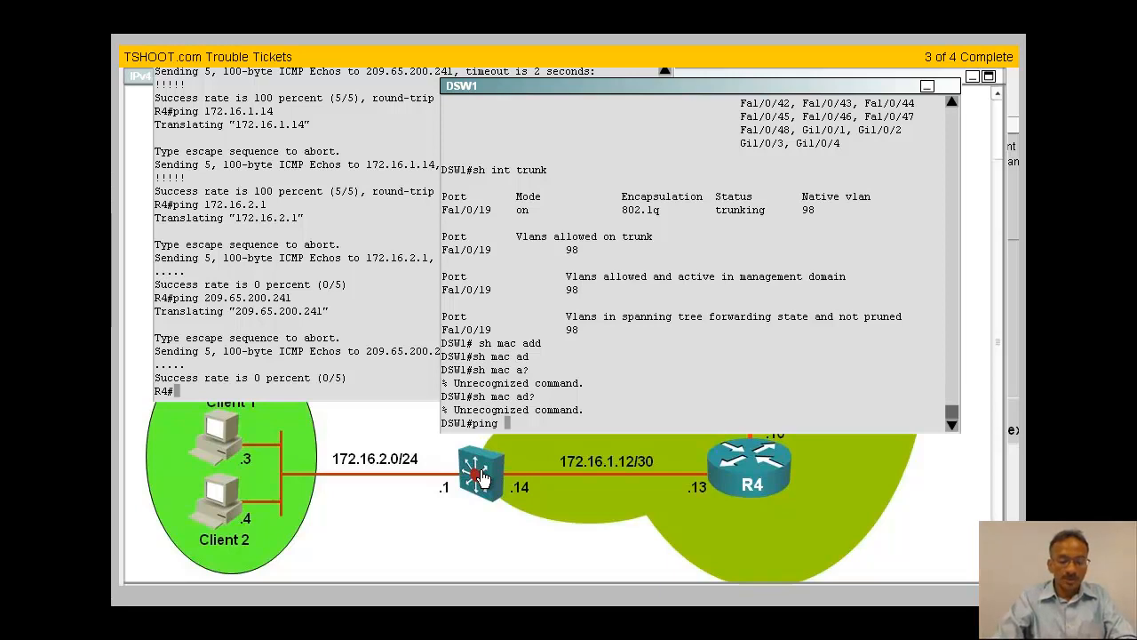
pyautogui.write('209')
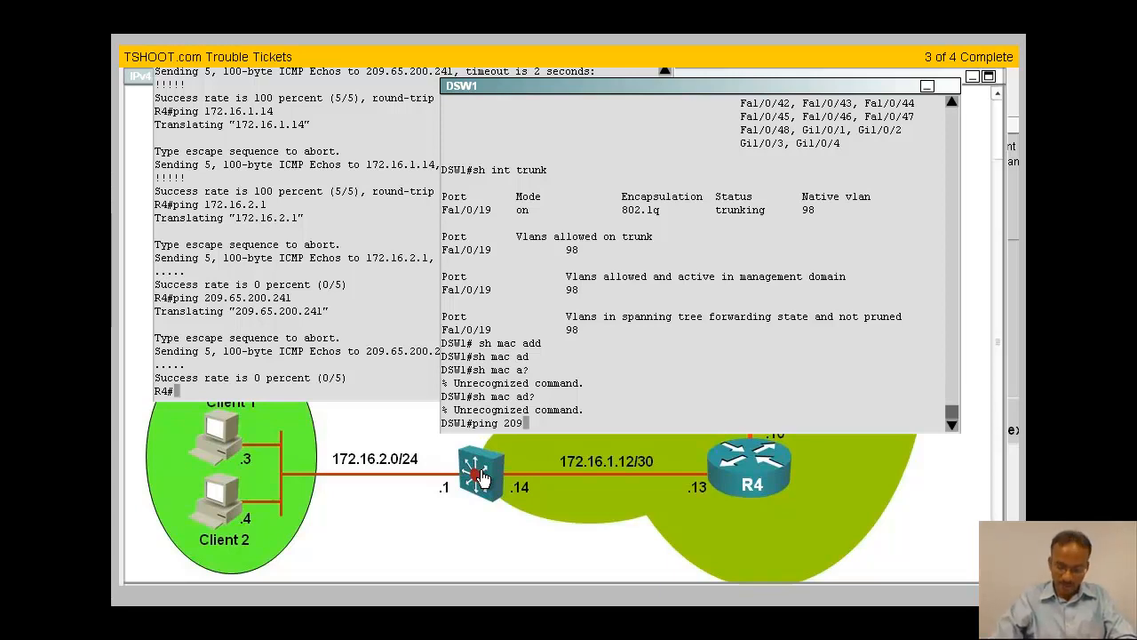
pyautogui.write('.65.200.241')
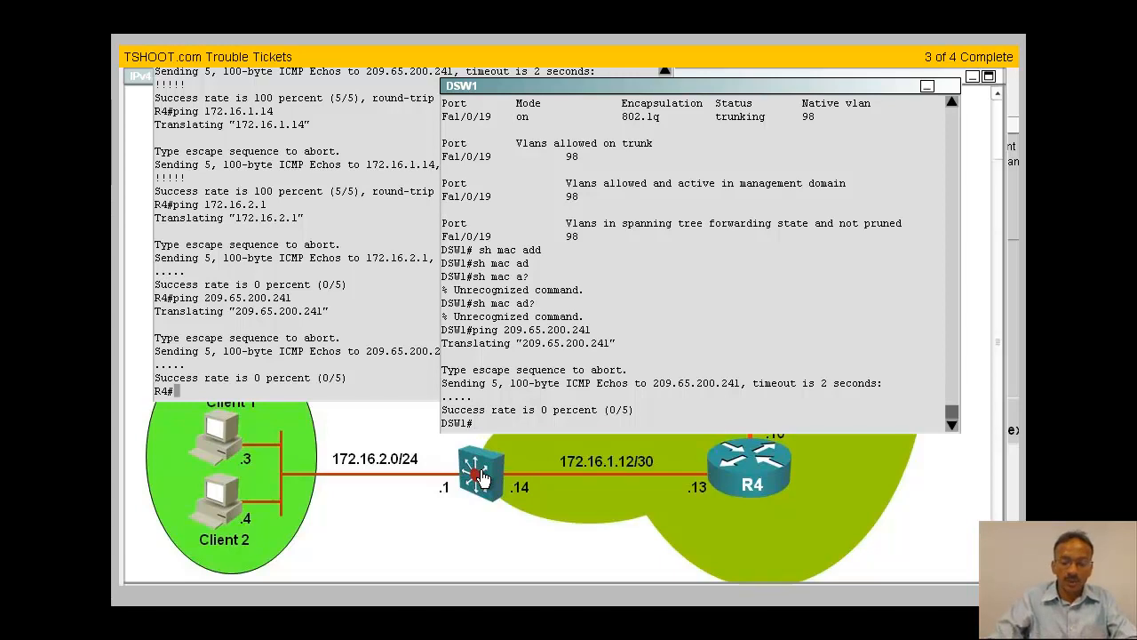
# Step: From DSW1 ping 172.16.1.14, 172.16.1.13 and 172.16.1.1, confirming those succeed
pyautogui.write('ping')
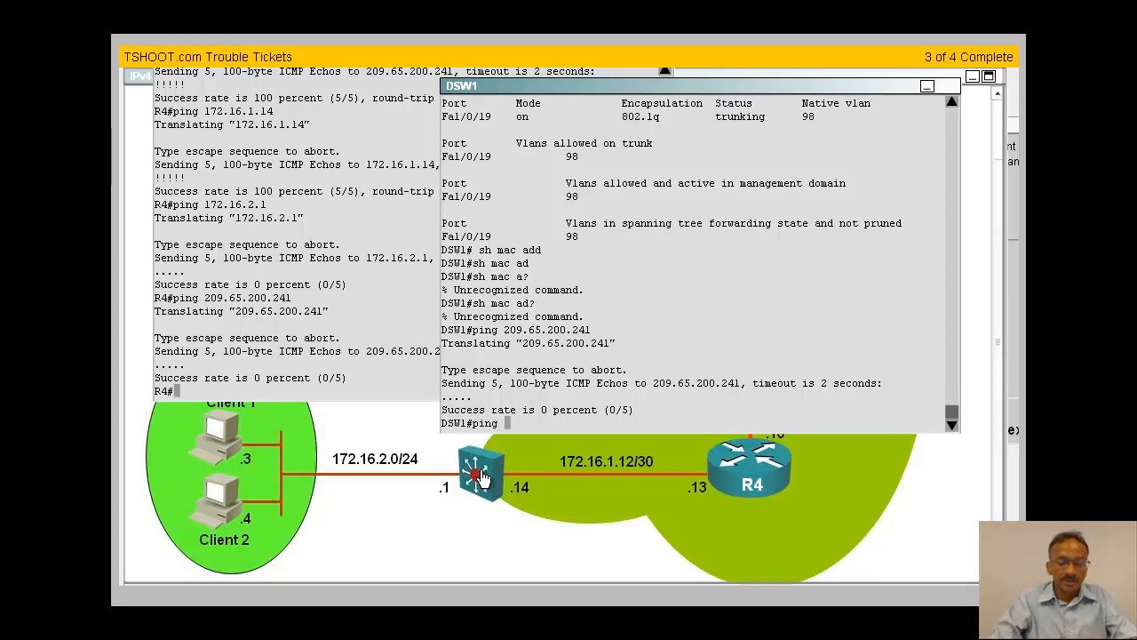
pyautogui.write('172.16.13')
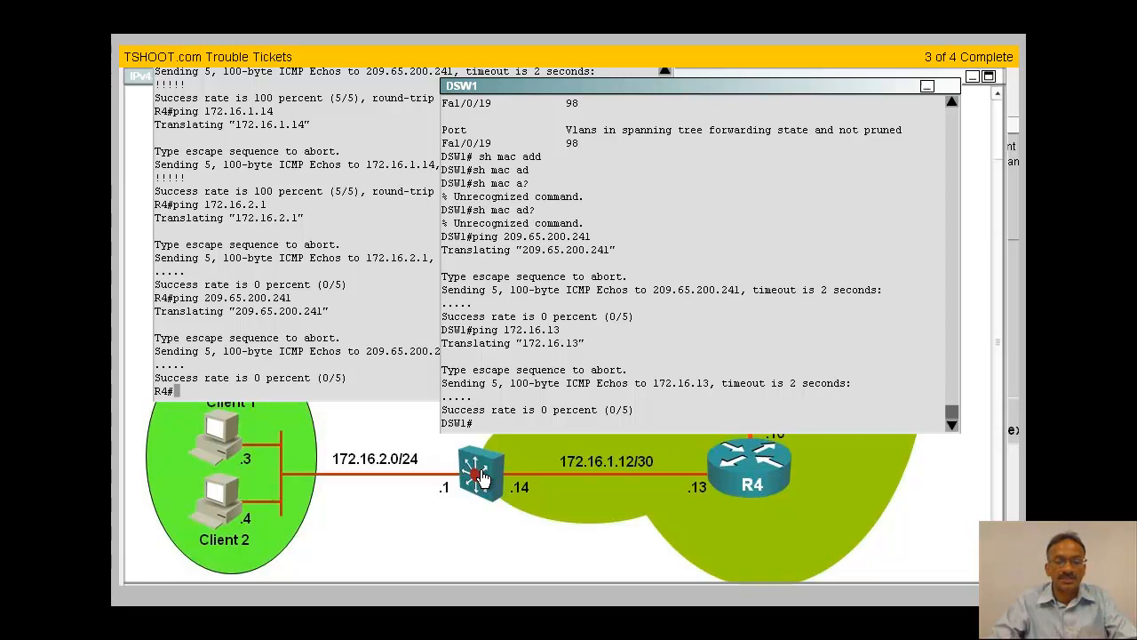
pyautogui.write('ping 172.16.1')
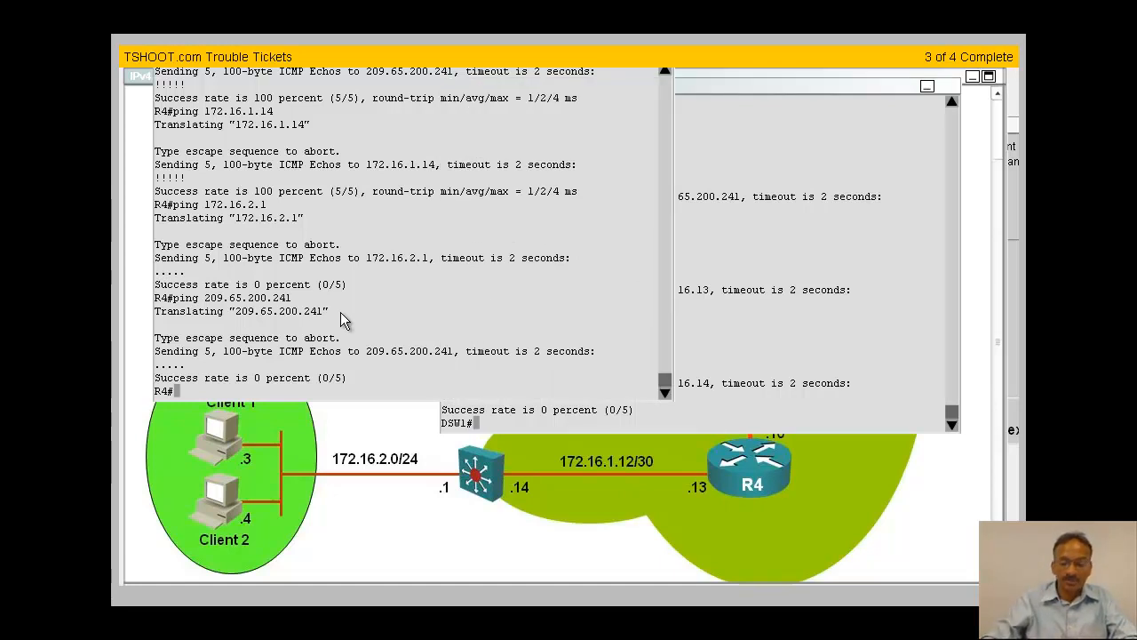
pyautogui.write('ping 172.16.1.14')
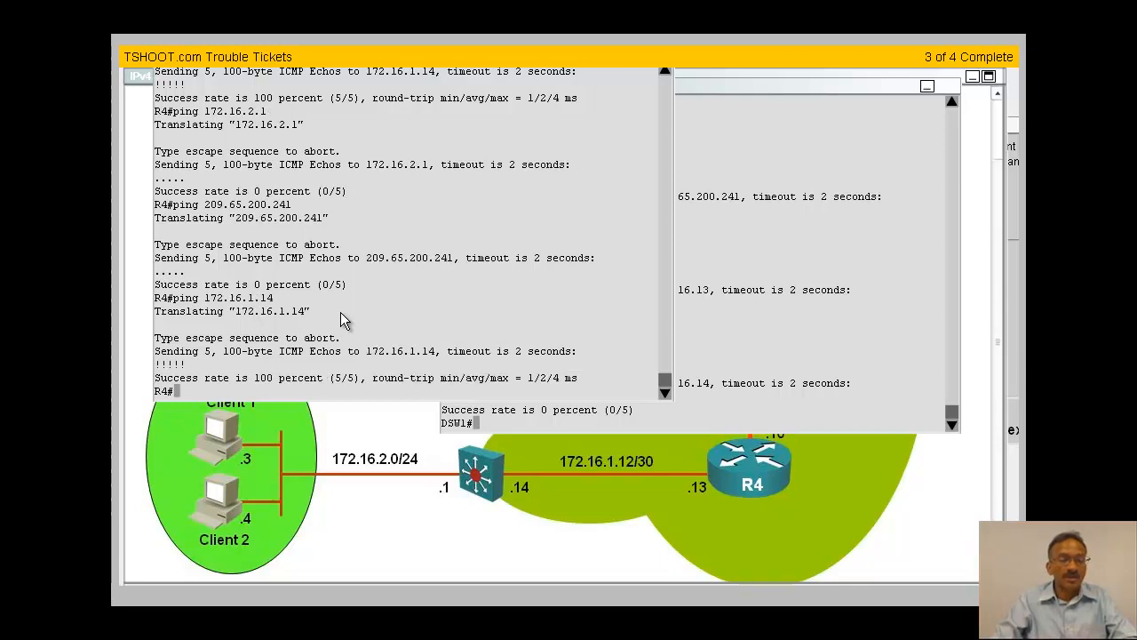
pyautogui.write('ping 172.16.1.13')
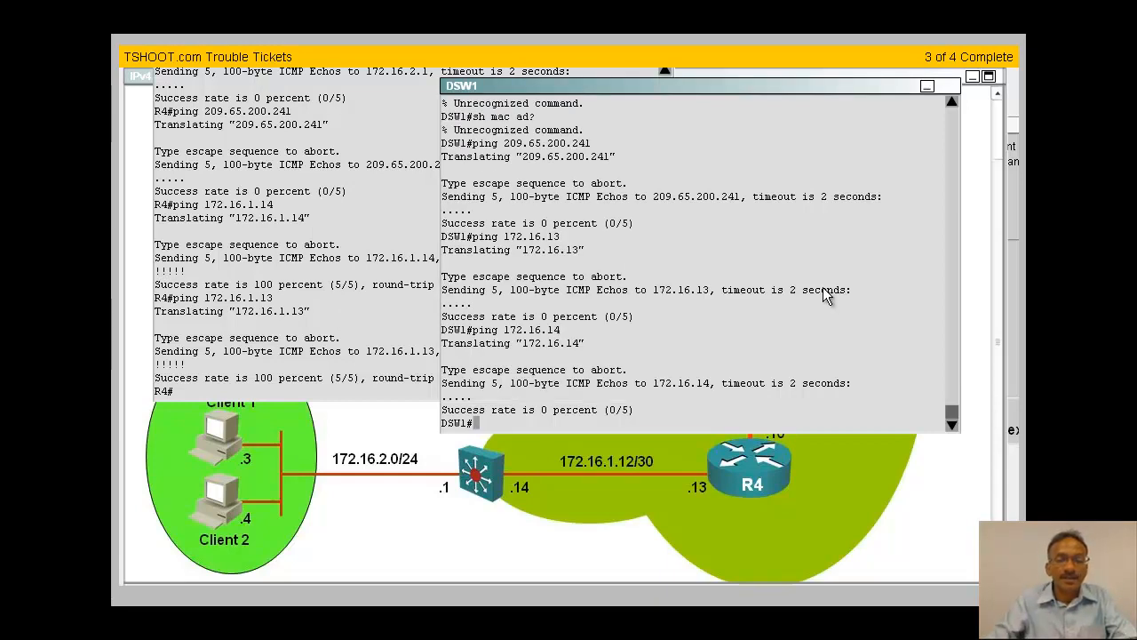
pyautogui.write('ping 172.16.1')
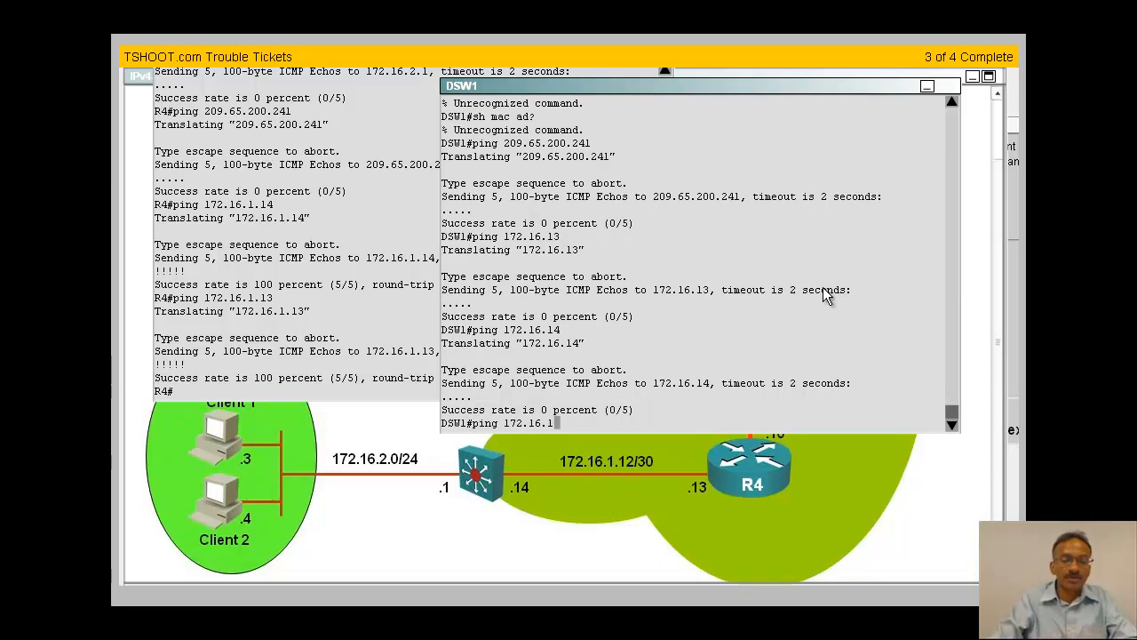
pyautogui.write('1')
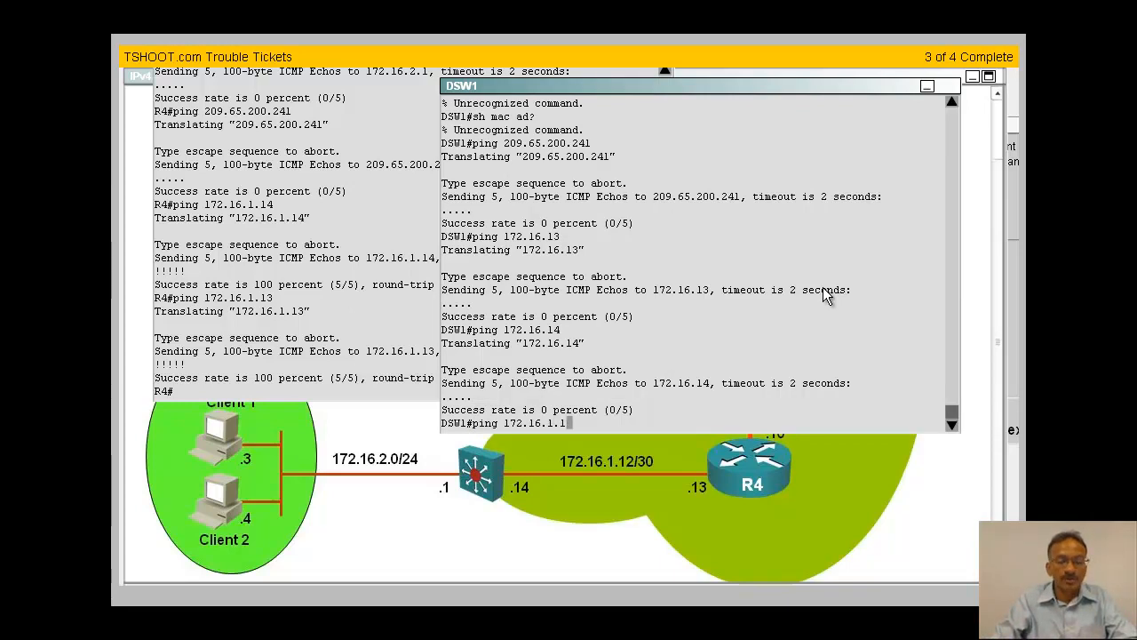
pyautogui.scroll(-3)
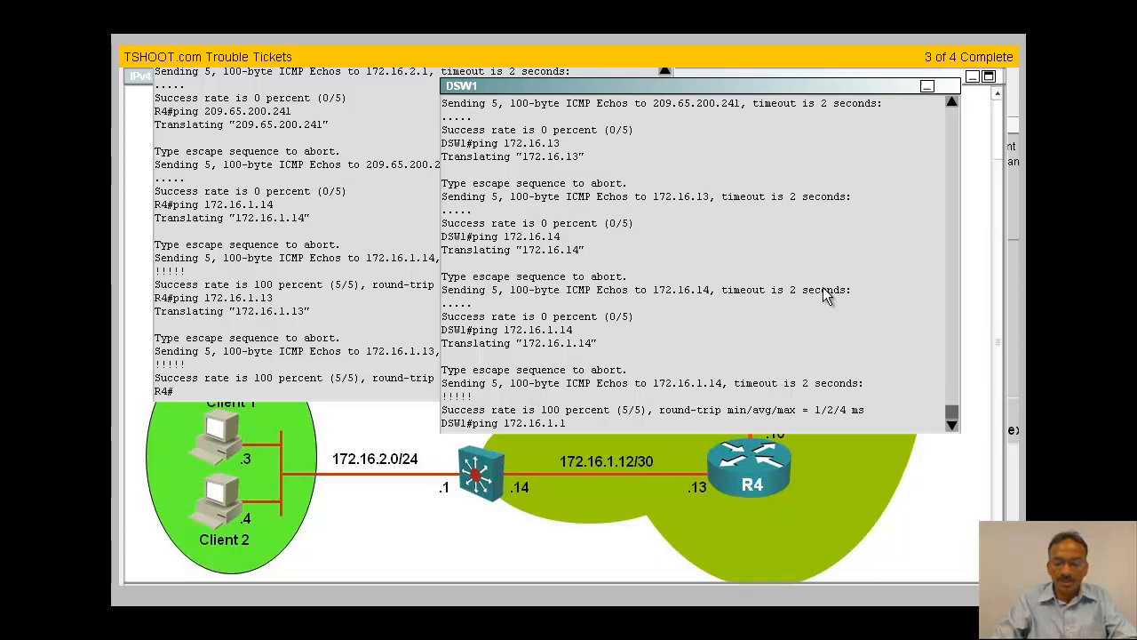
pyautogui.scroll(-3)
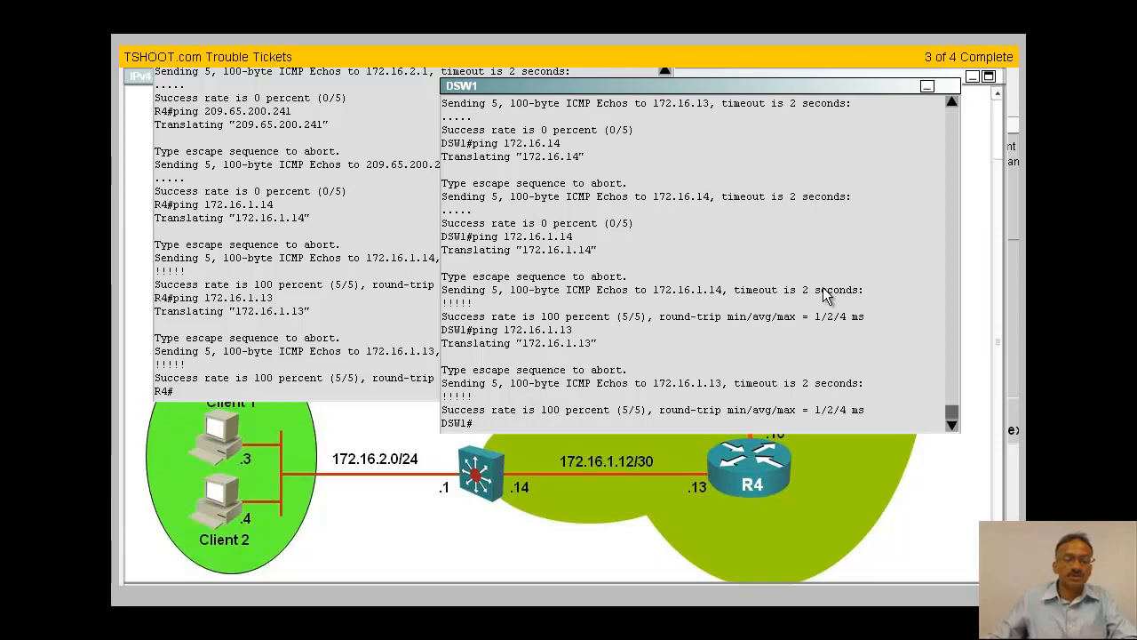
# Step: Ping the web server 209.65.200.241 from DSW1, confirming it still fails
pyautogui.write('pin')
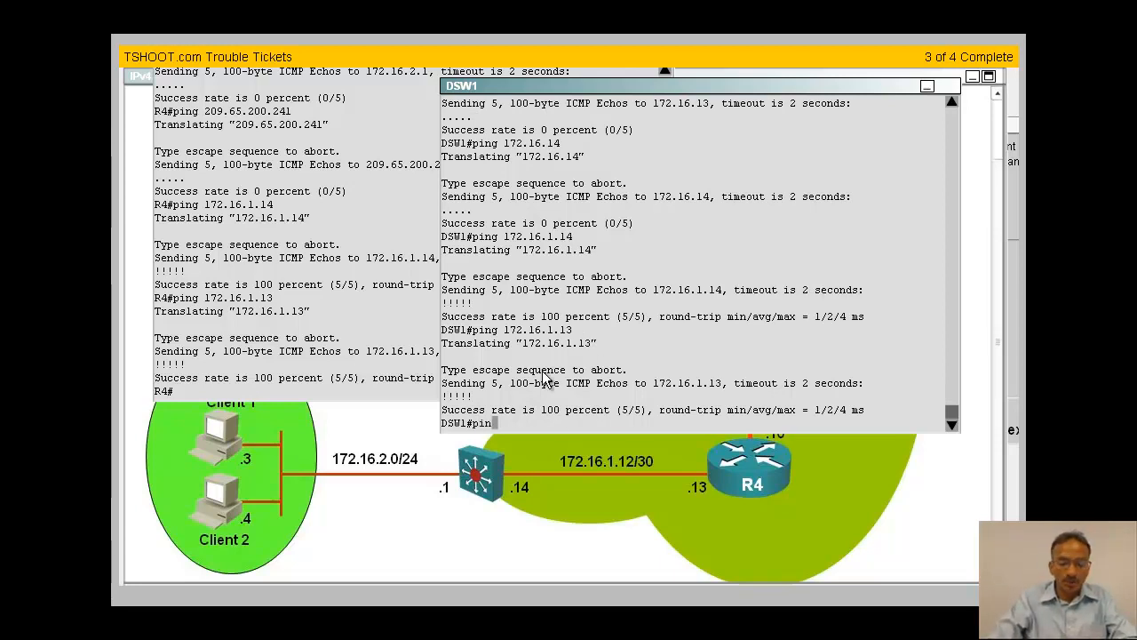
pyautogui.write('ping 209.')
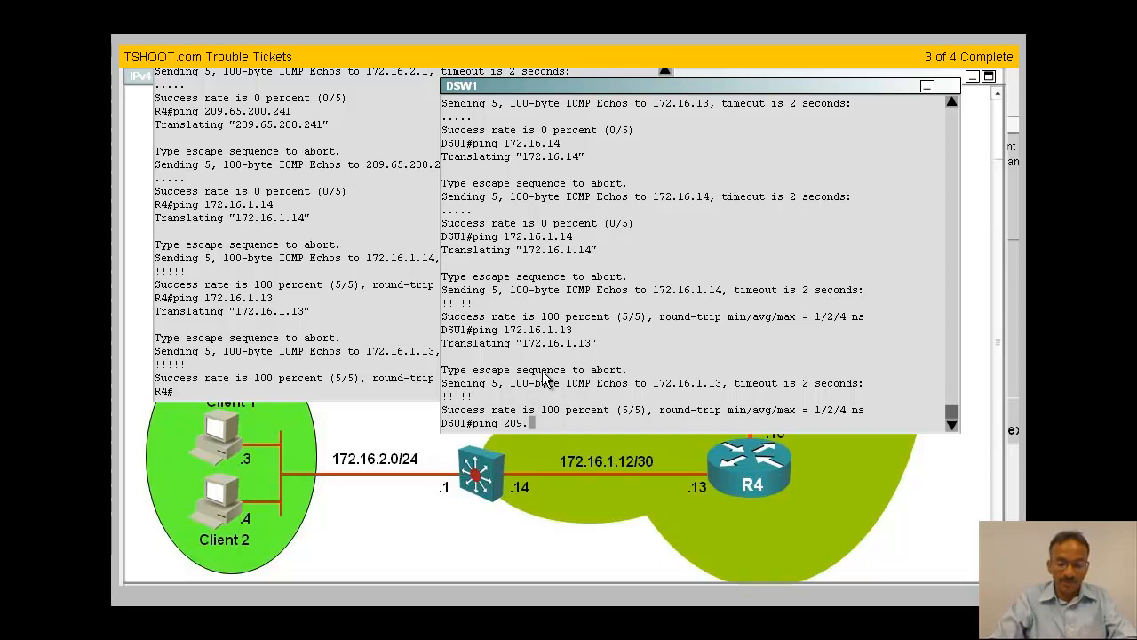
pyautogui.write('65.200')
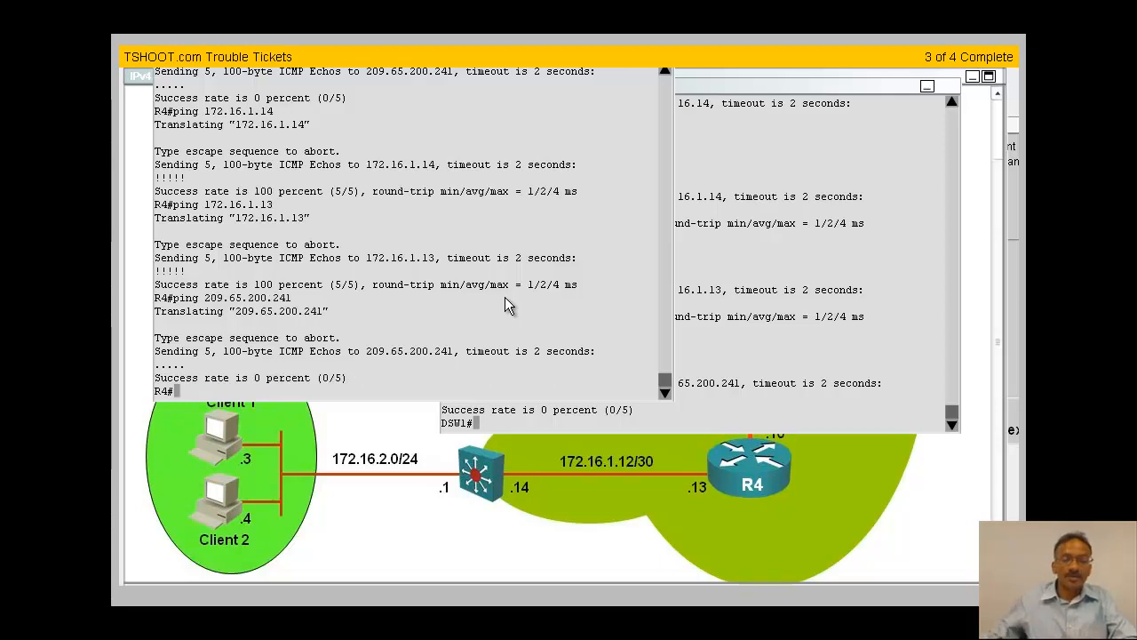
pyautogui.moveTo(469, 440)
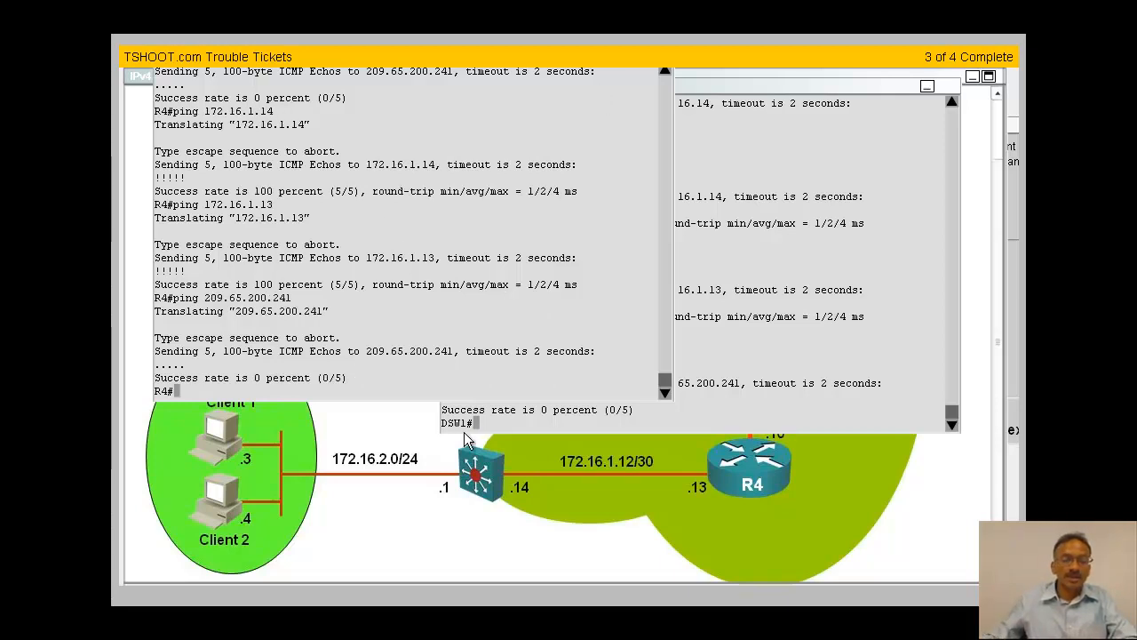
pyautogui.moveTo(630, 117)
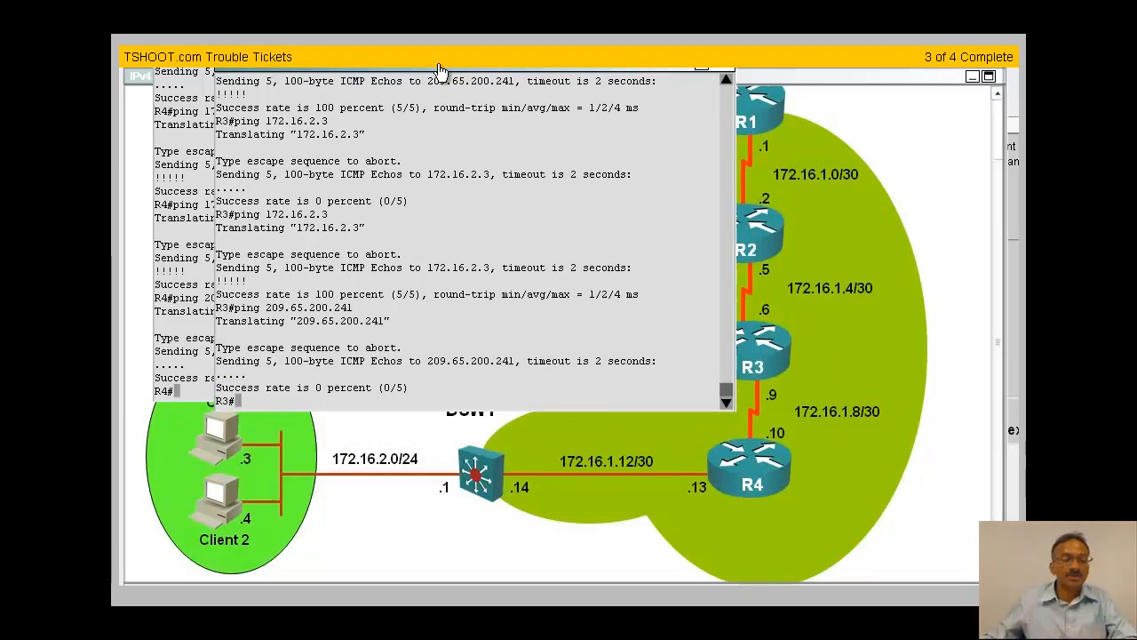
# Step: Review R3's failed pings and bring up router R2's console with its configuration
pyautogui.scroll(-3)
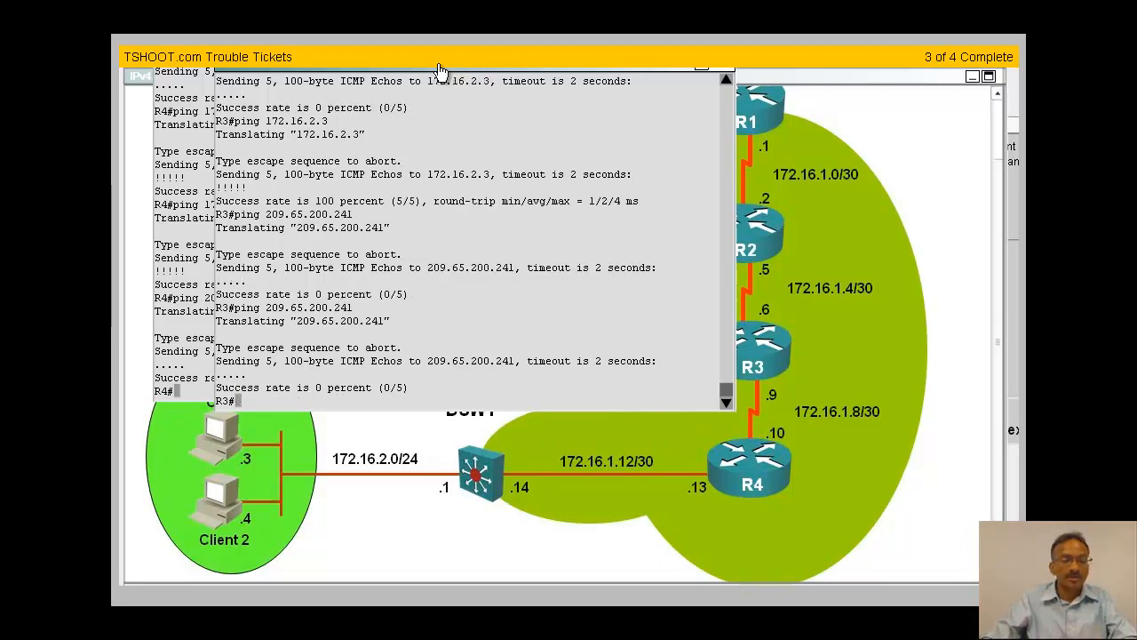
pyautogui.moveTo(622, 84)
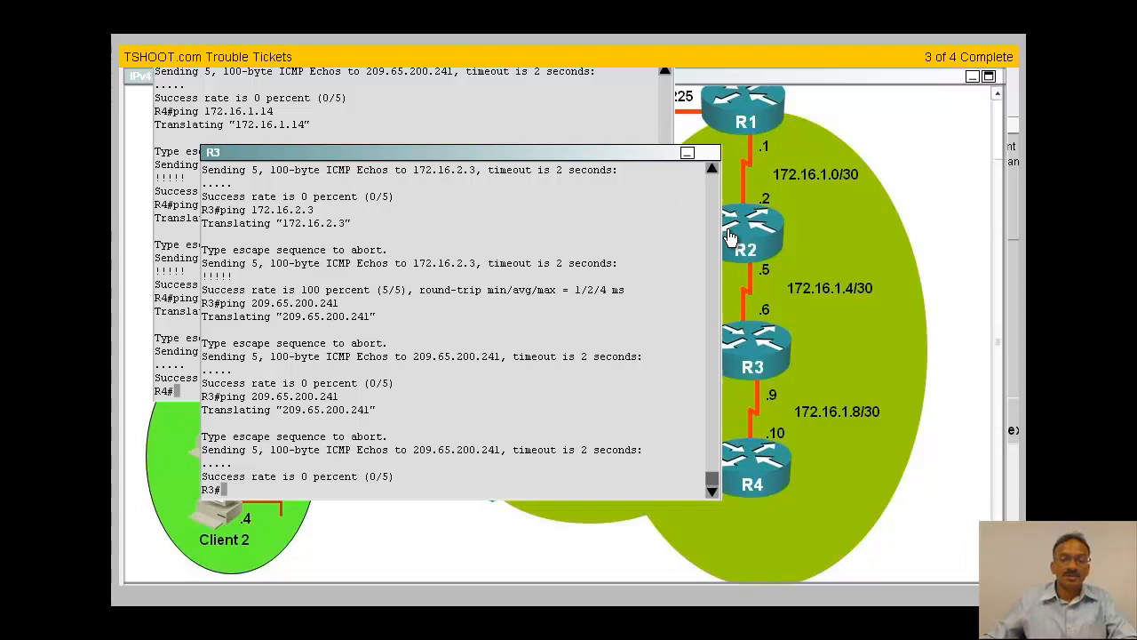
pyautogui.click(750, 234)
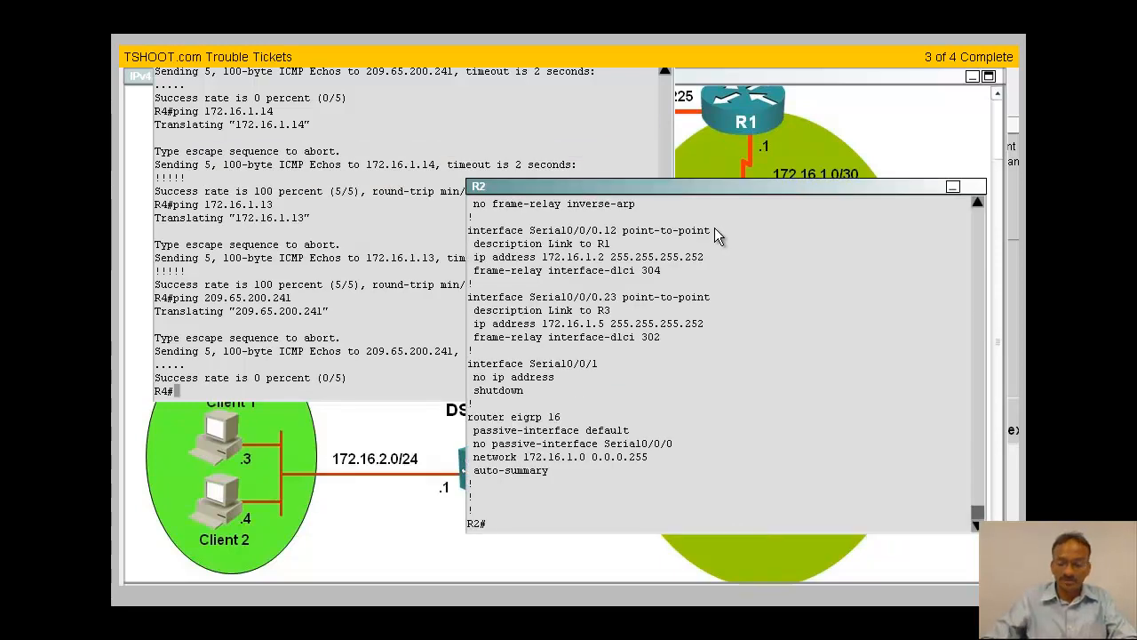
# Step: From R2 ping 172.16.1.1 and 209.65.200.241, confirming the web server is unreachable, then close R2's console
pyautogui.write('ping 172.16.1.1')
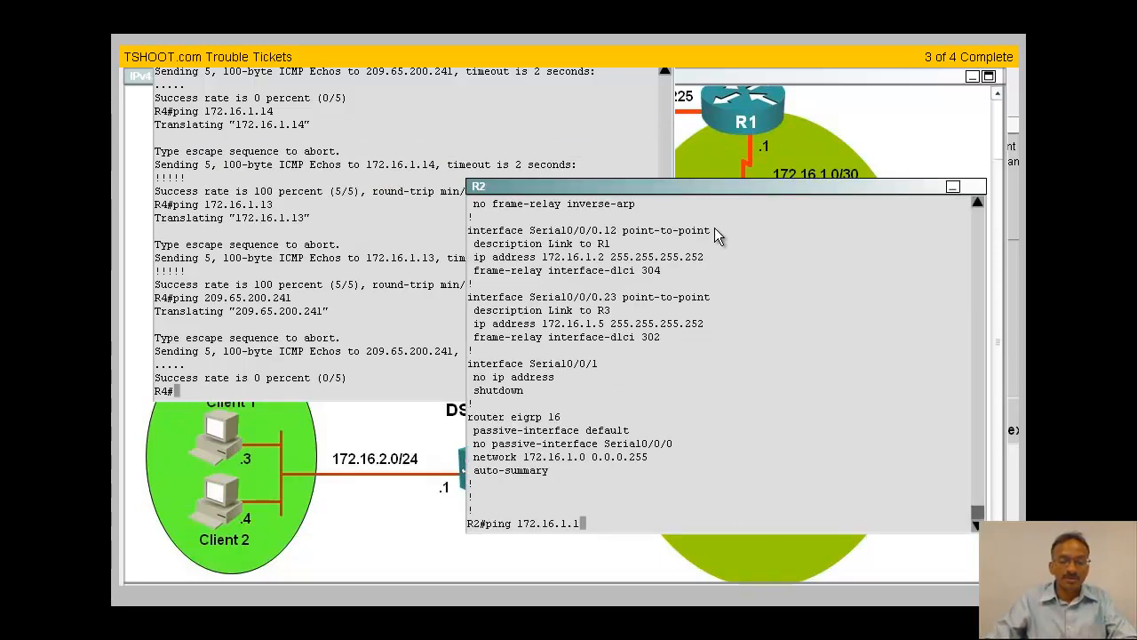
pyautogui.write('209.65.200.241')
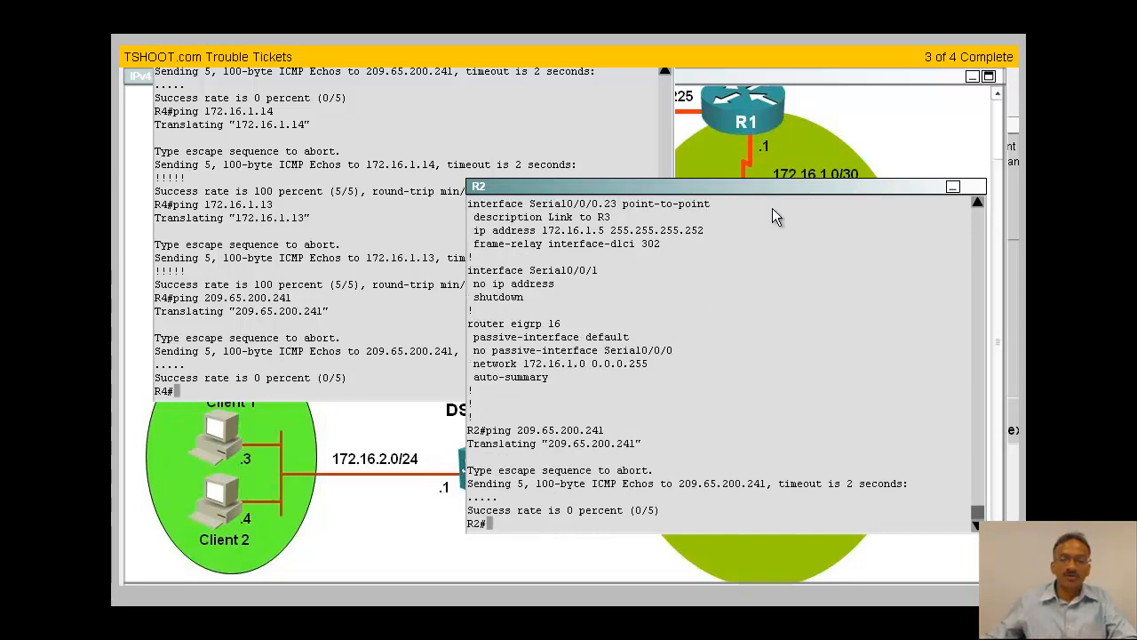
pyautogui.click(952, 187)
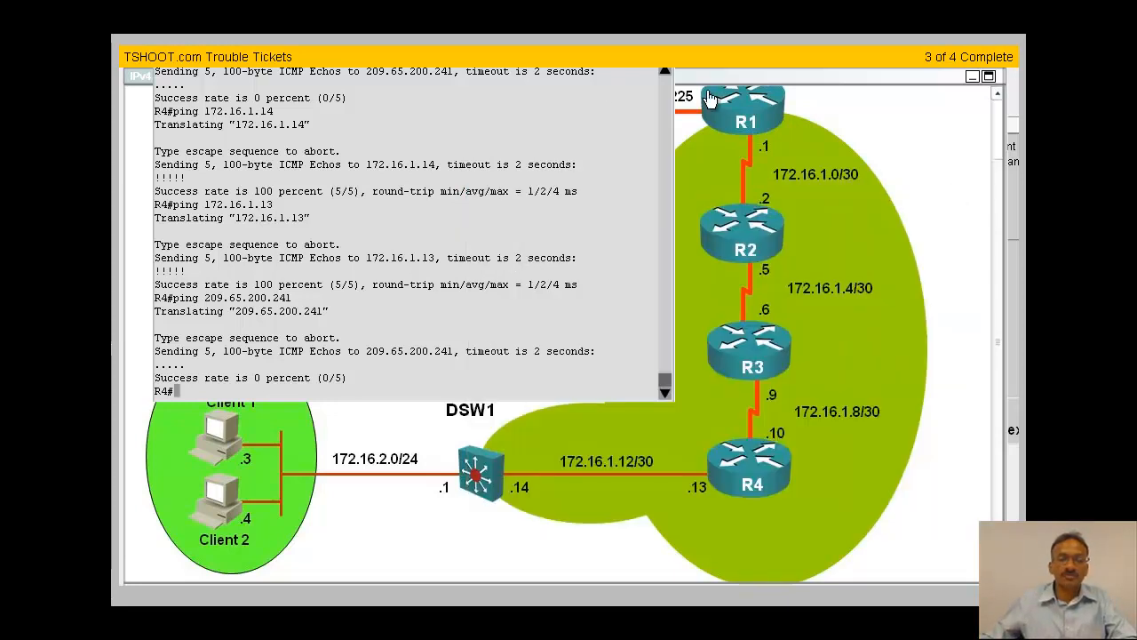
# Step: Open R1's console in privileged mode and enlarge the IPv4 Layer 3 topology exhibit
pyautogui.click(746, 106)
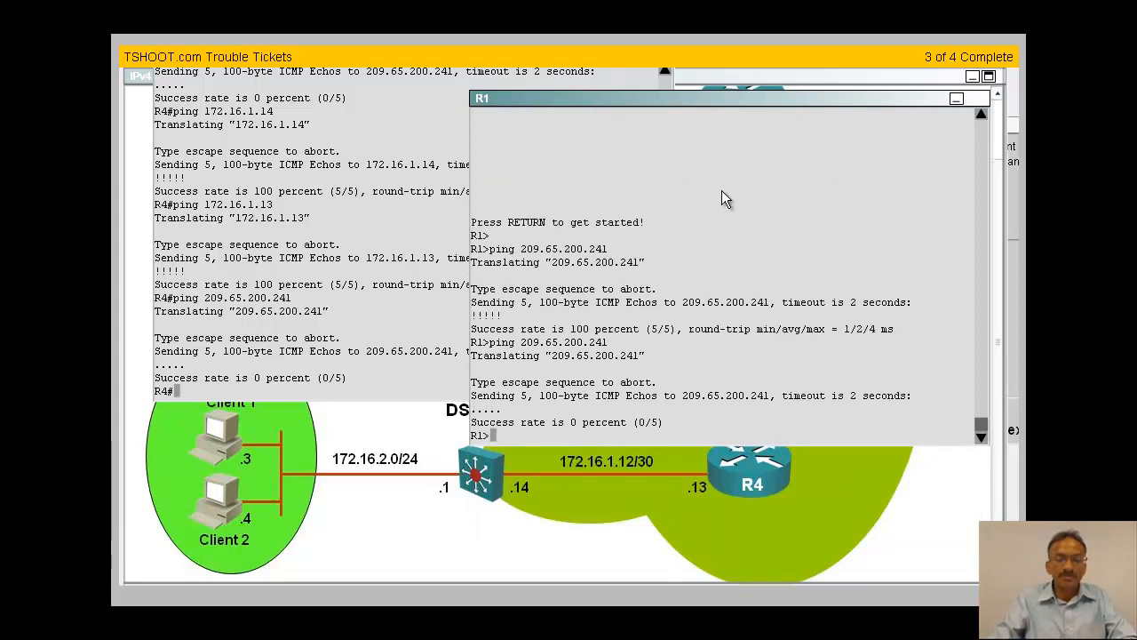
pyautogui.write('en')
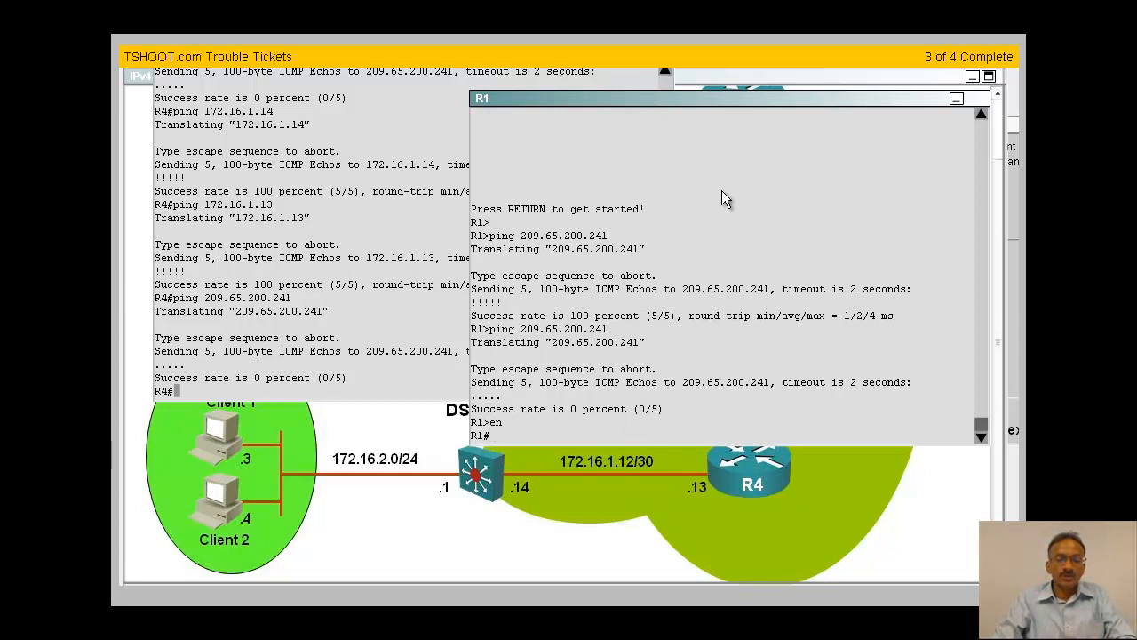
pyautogui.moveTo(366, 277)
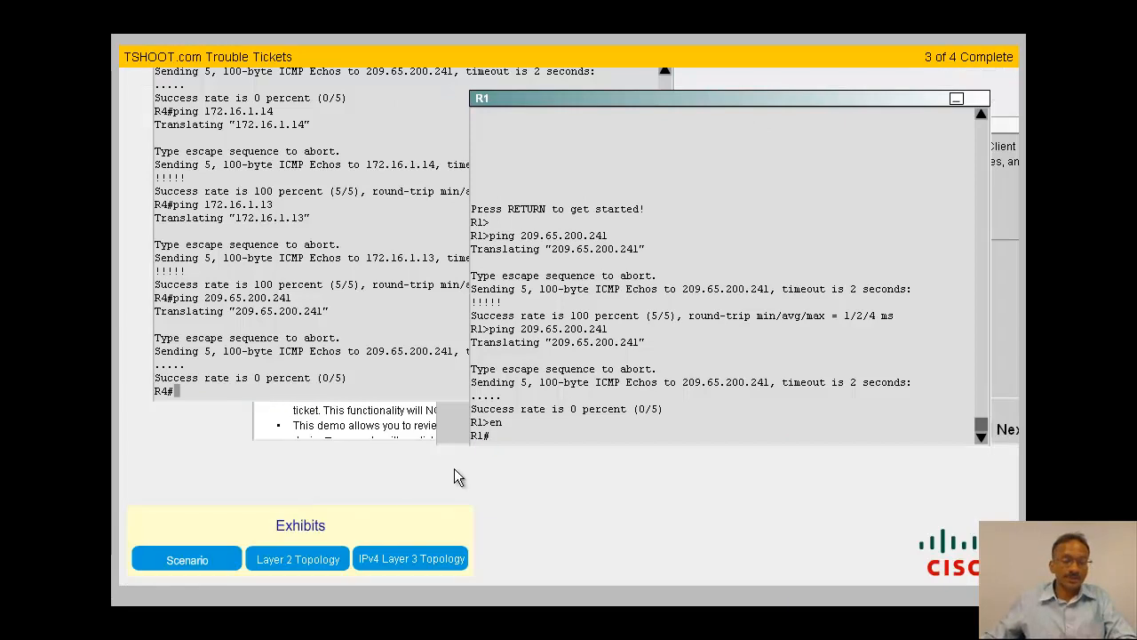
pyautogui.click(411, 558)
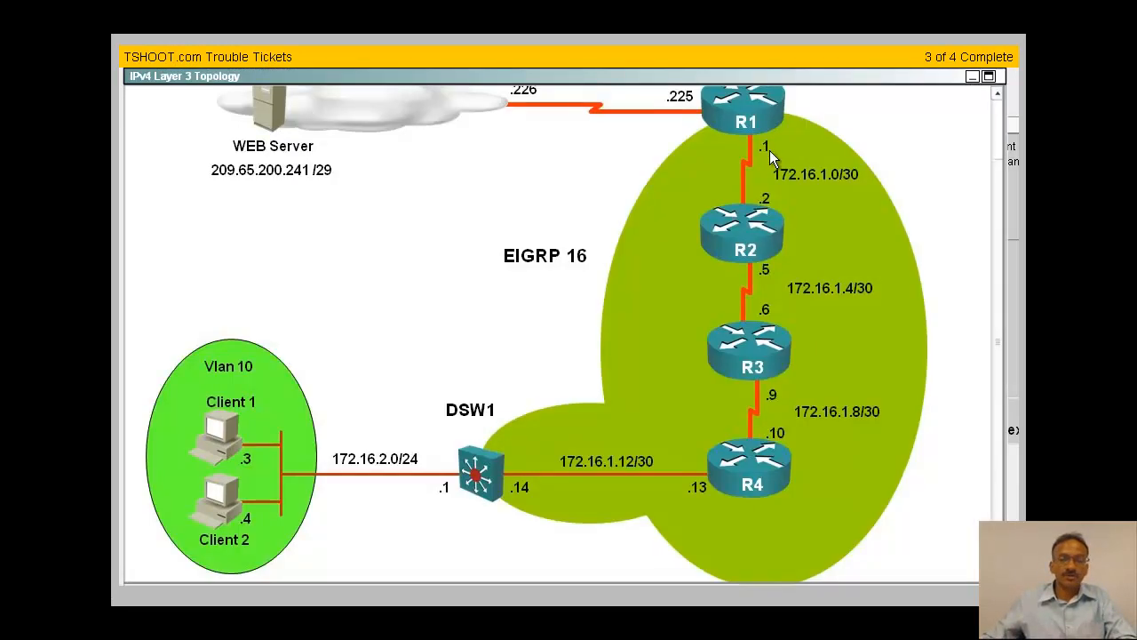
pyautogui.doubleClick(745, 107)
pyautogui.write('e')
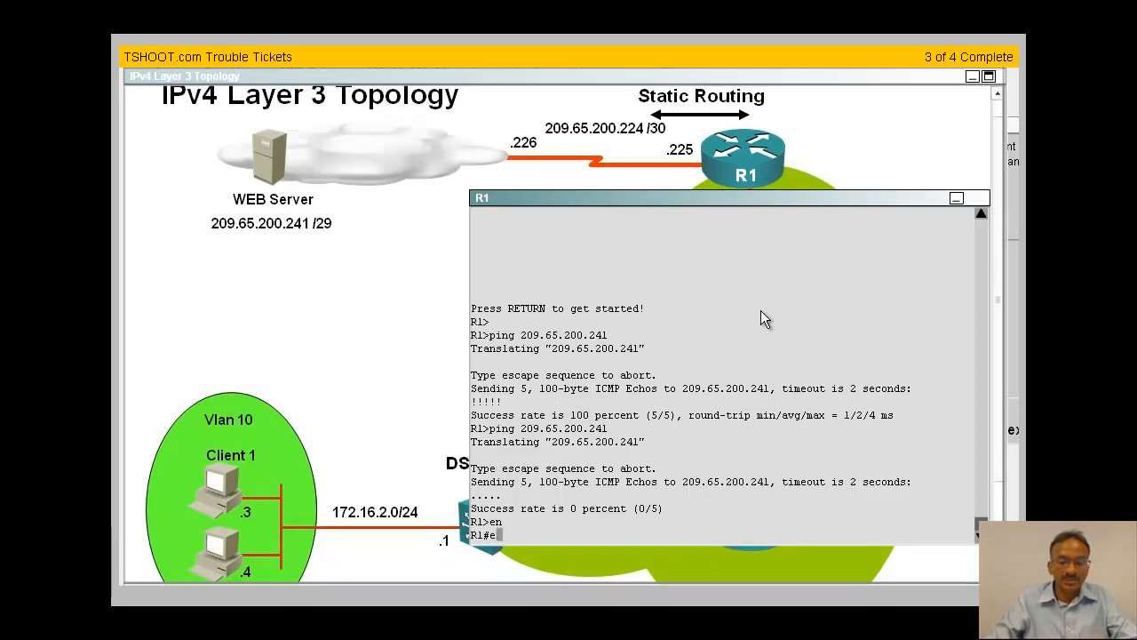
# Step: From R1 ping 209.65.200.225 and .226 successfully and 209.65.200.241 unsuccessfully, then start a show command
pyautogui.write('ping')
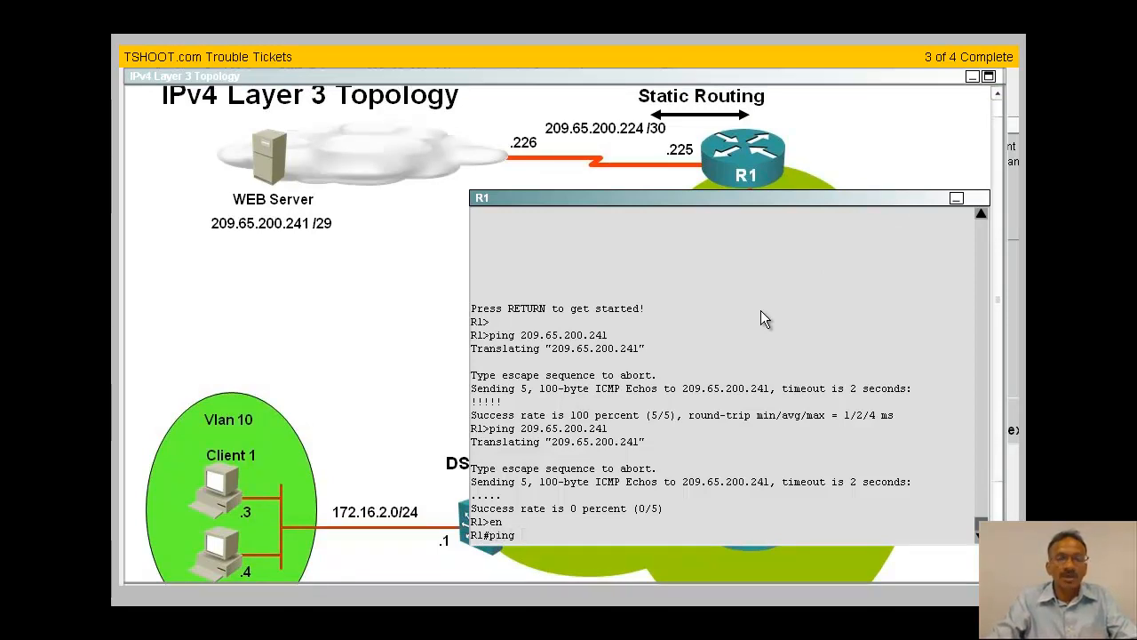
pyautogui.write('209')
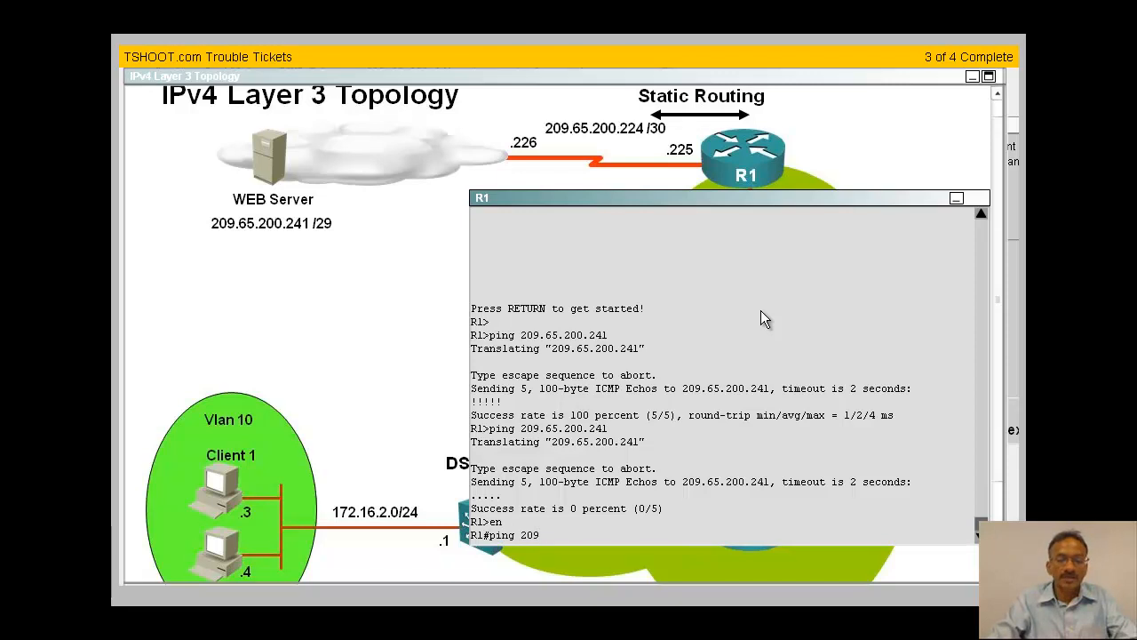
pyautogui.write('.65.200.22')
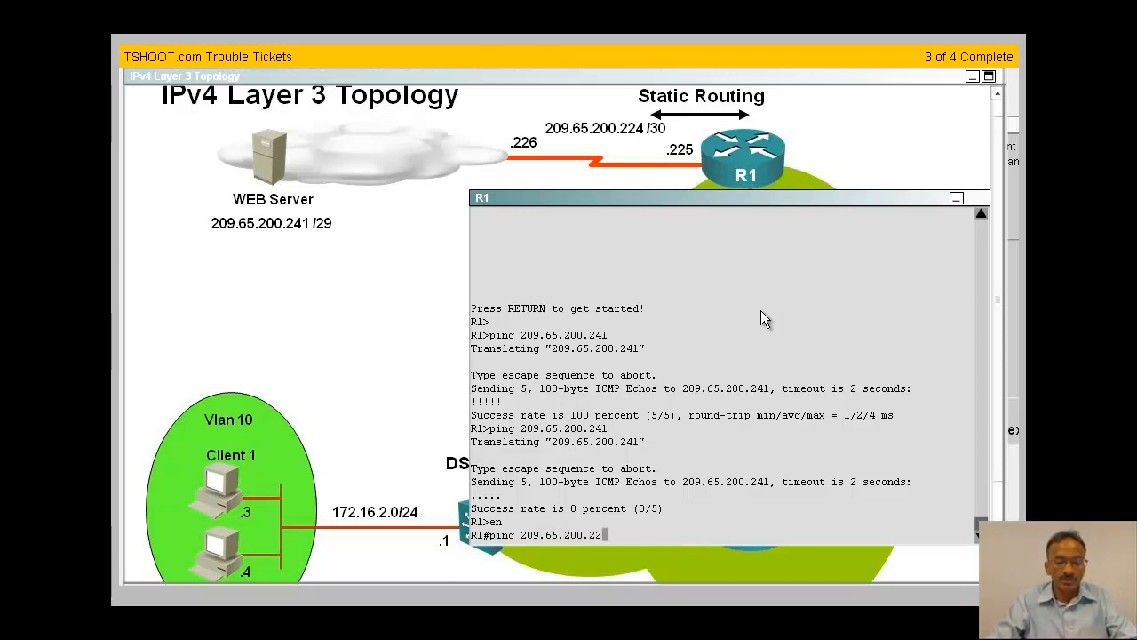
pyautogui.write('4')
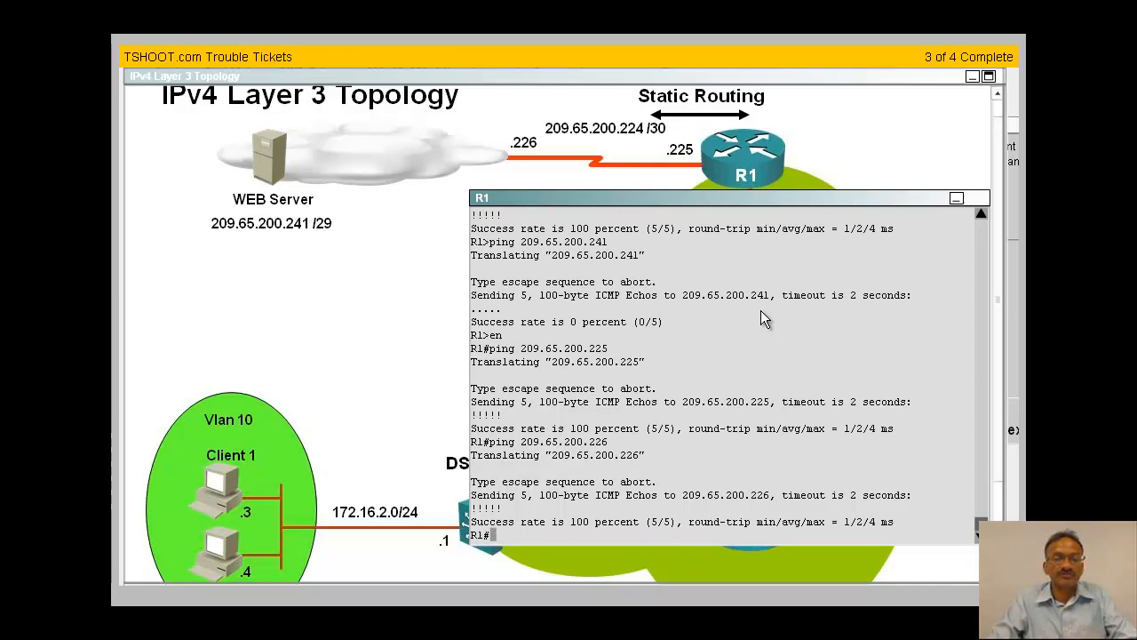
pyautogui.write('ping 209.65.200.241')
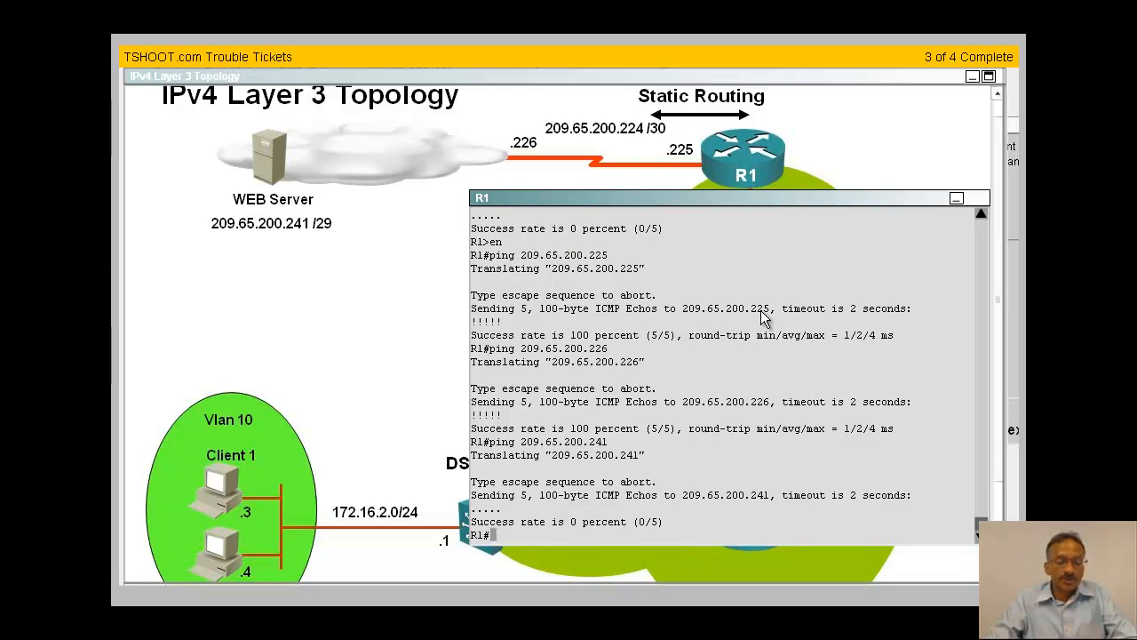
pyautogui.write('sh i')
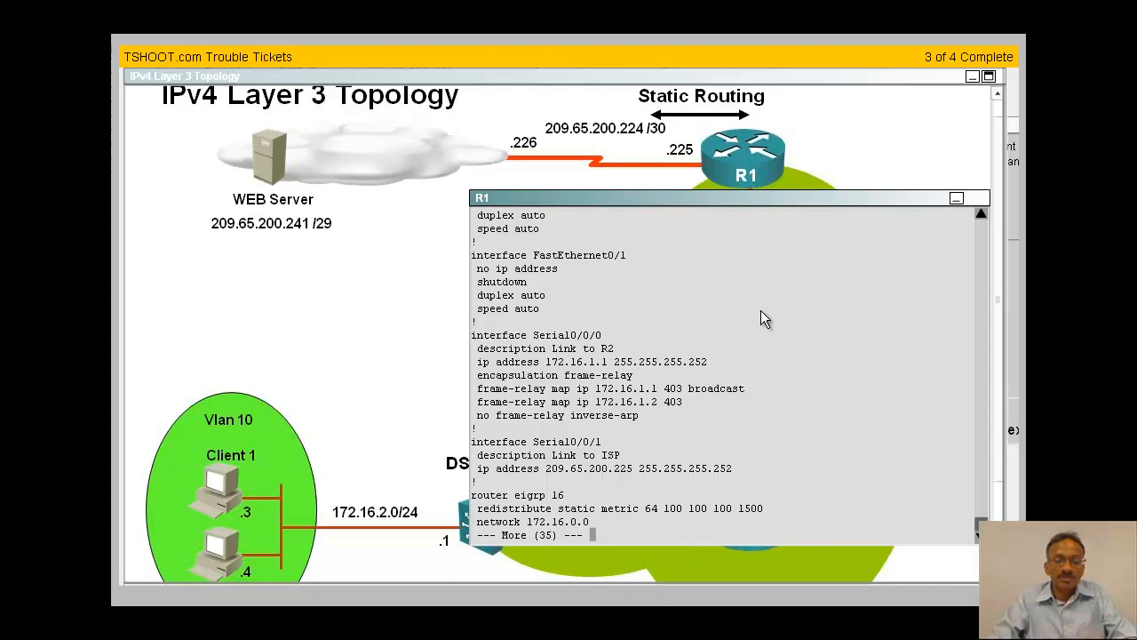
# Step: Scroll R1's configuration to the ip route 0.0.0.0 0.0.0.0 Serial0/0/0 209.65.200.226 line
pyautogui.scroll(-3)
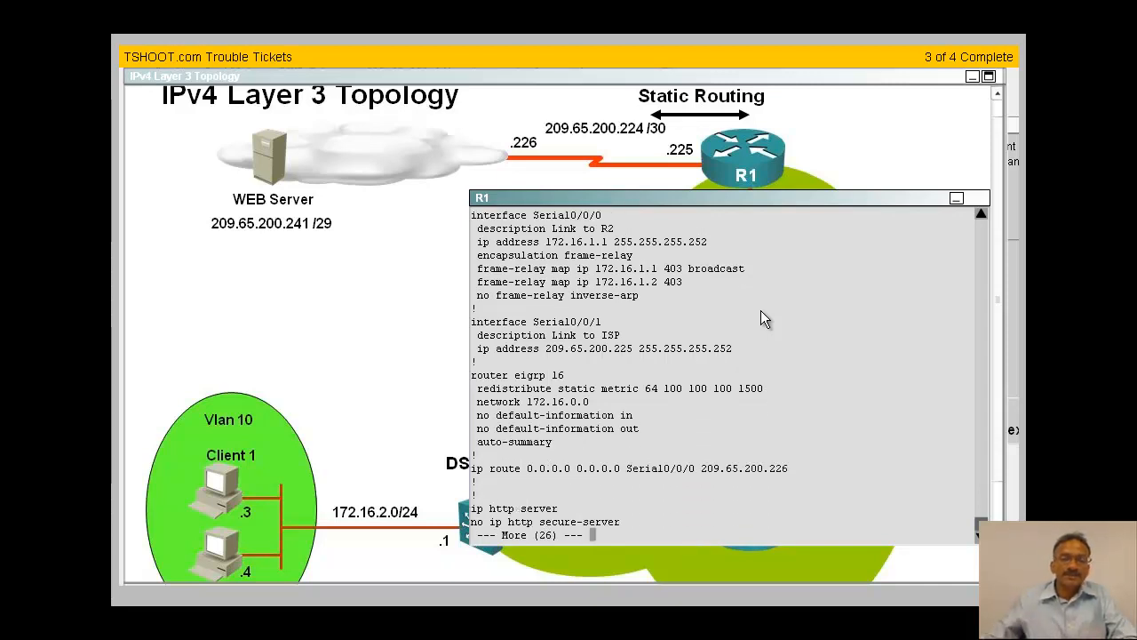
pyautogui.moveTo(799, 221)
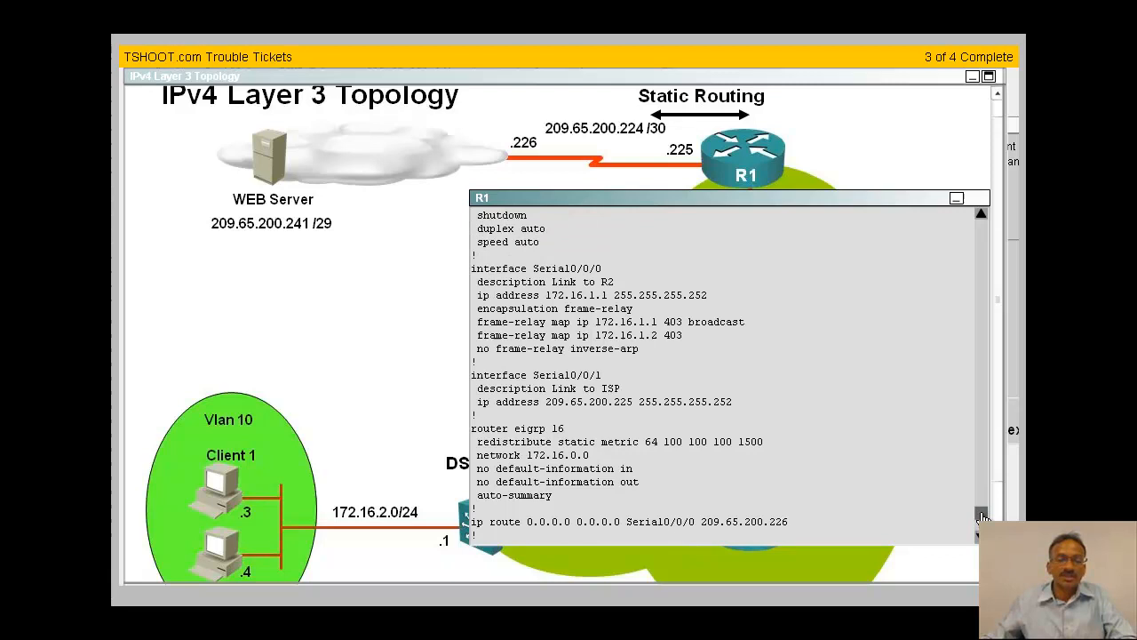
pyautogui.scroll(3)
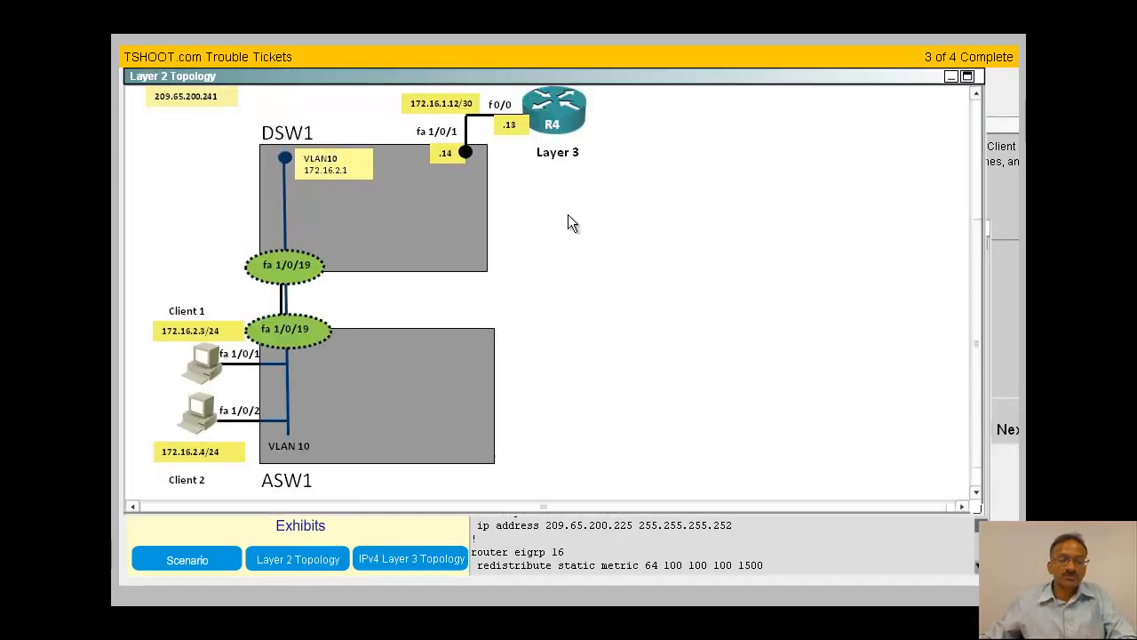
# Step: Scroll the Layer 2/3 topology up to show R1's ISP link to R5 and the Frame Relay routers
pyautogui.scroll(3)
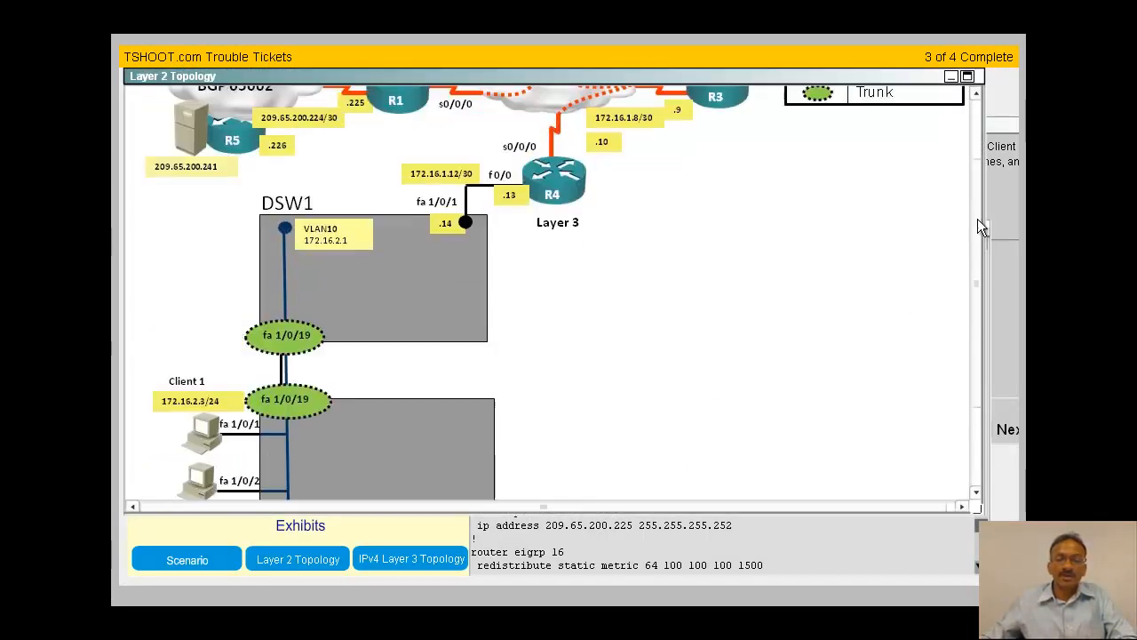
pyautogui.scroll(3)
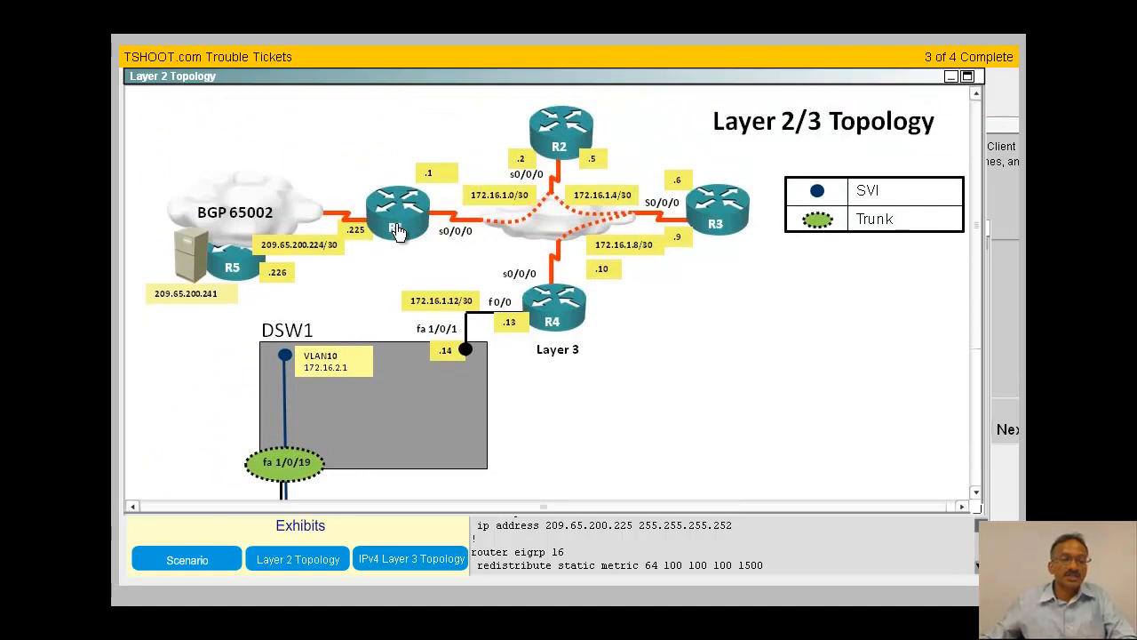
pyautogui.moveTo(471, 238)
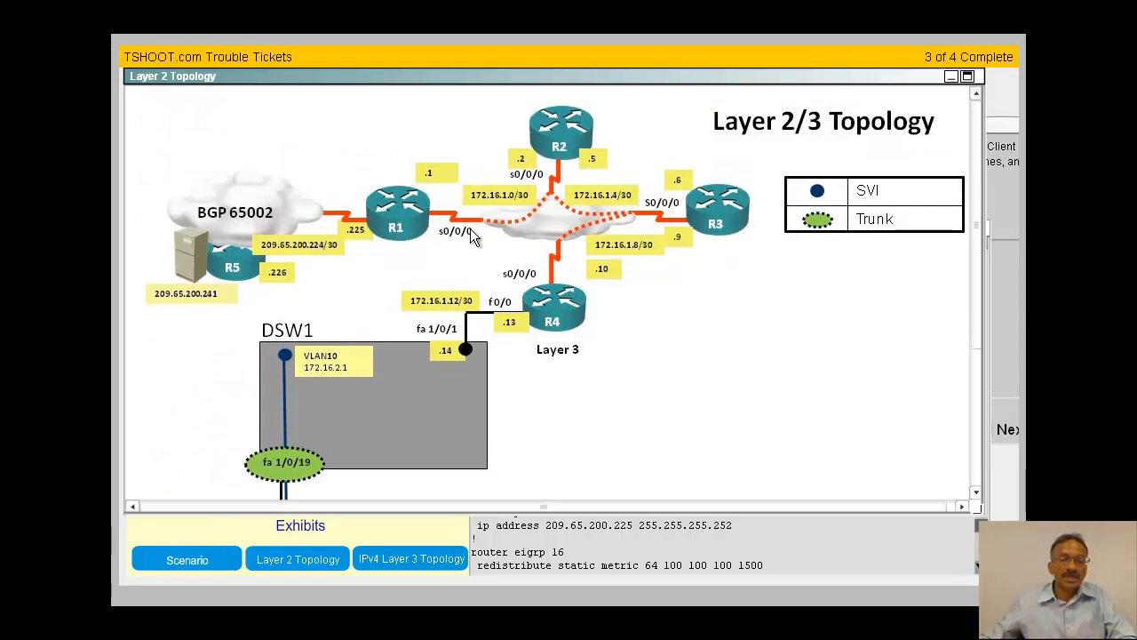
pyautogui.moveTo(387, 217)
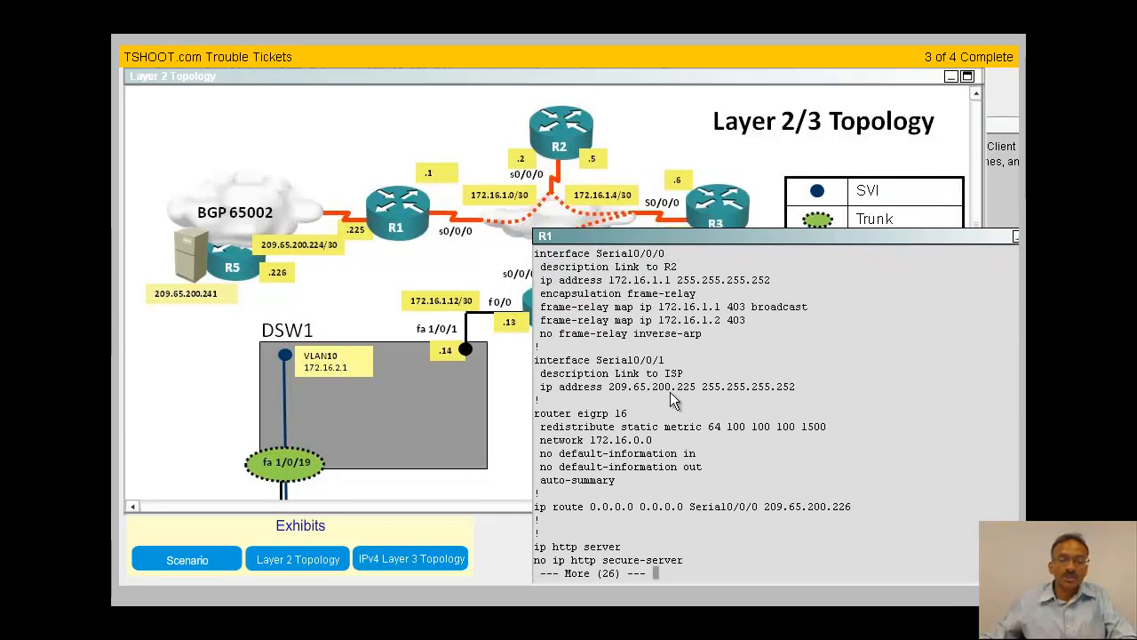
pyautogui.moveTo(763, 522)
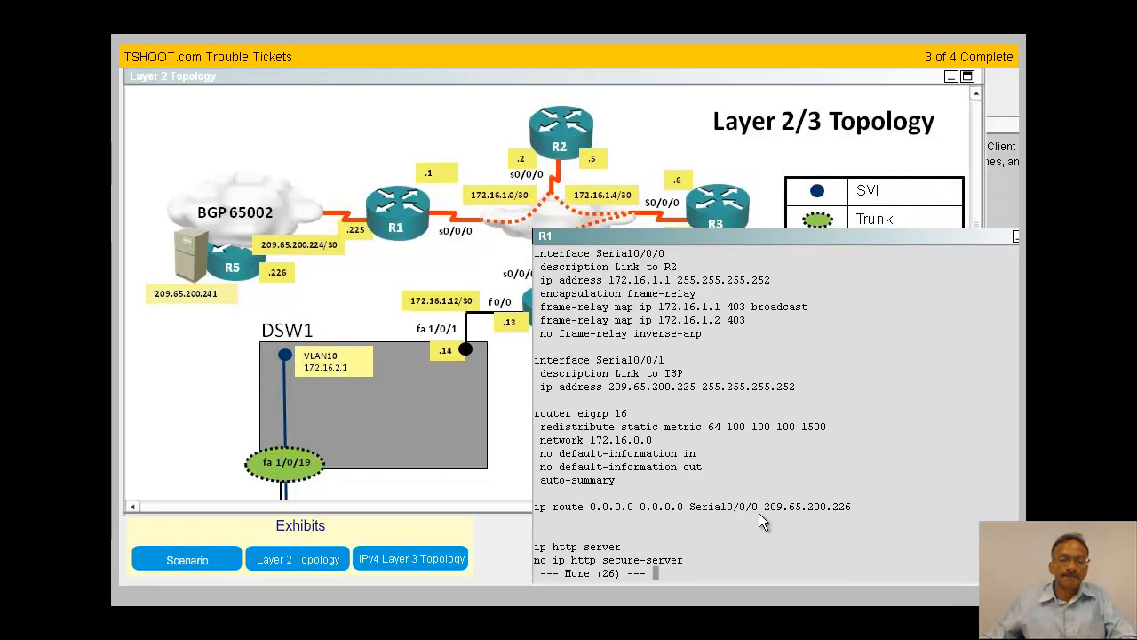
pyautogui.moveTo(461, 250)
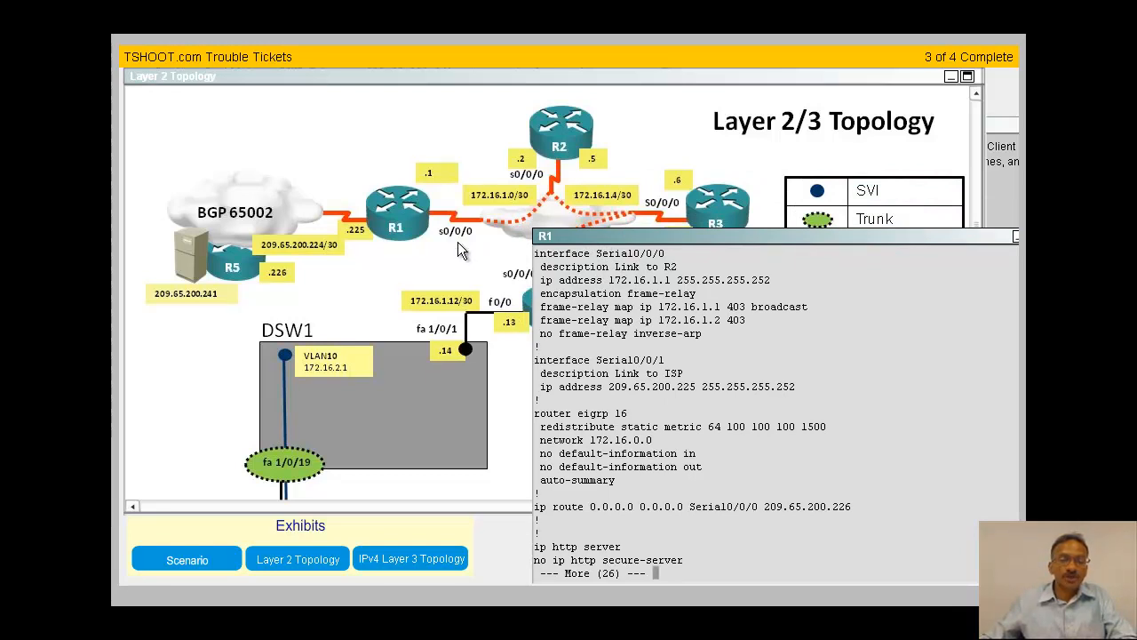
pyautogui.moveTo(769, 549)
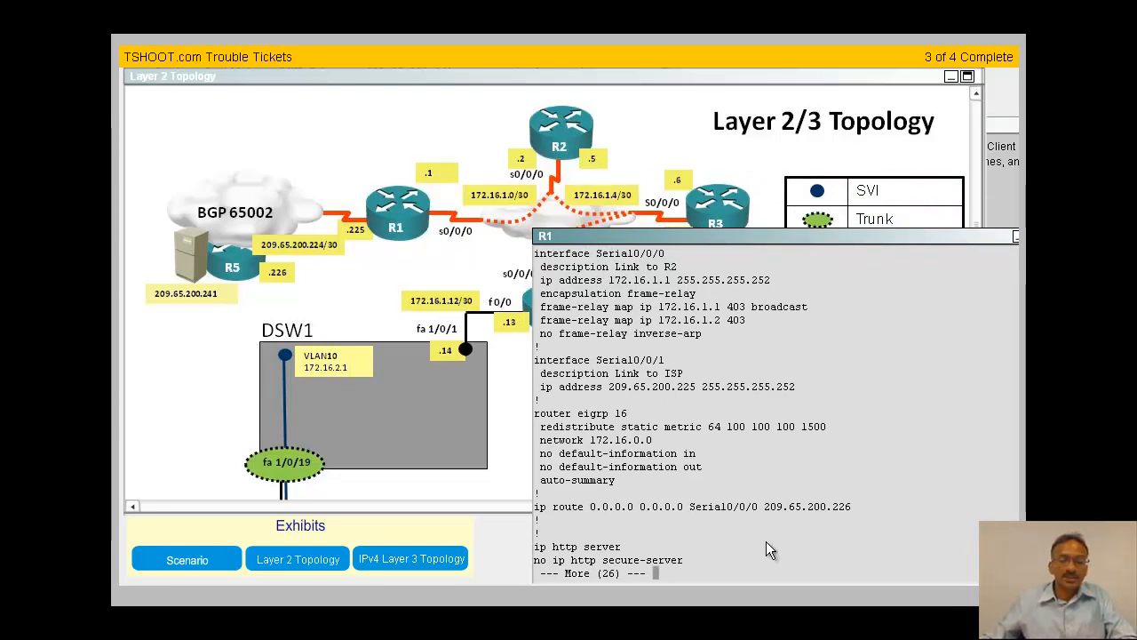
pyautogui.moveTo(760, 533)
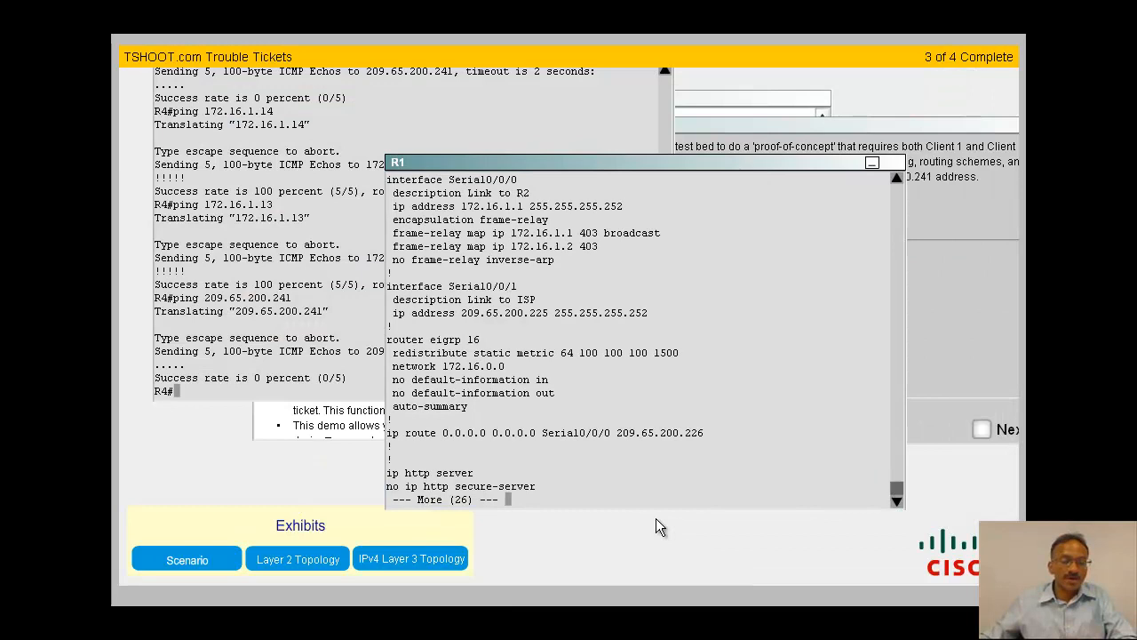
pyautogui.moveTo(835, 186)
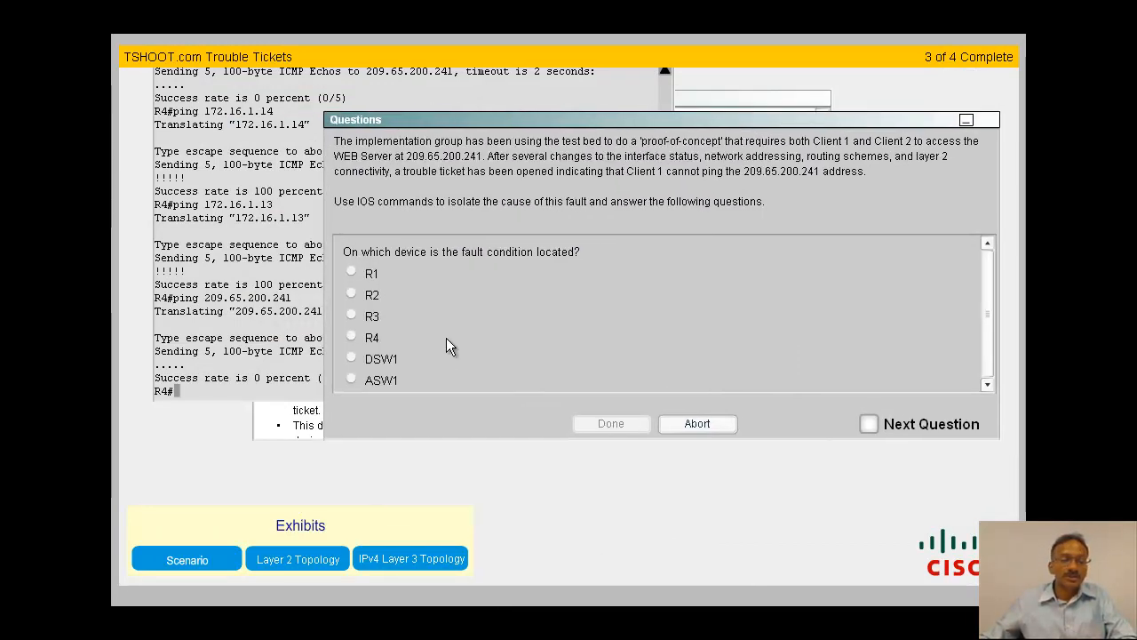
# Step: Answer R1 as the faulty device and Static Routing as the fault technology
pyautogui.click(352, 270)
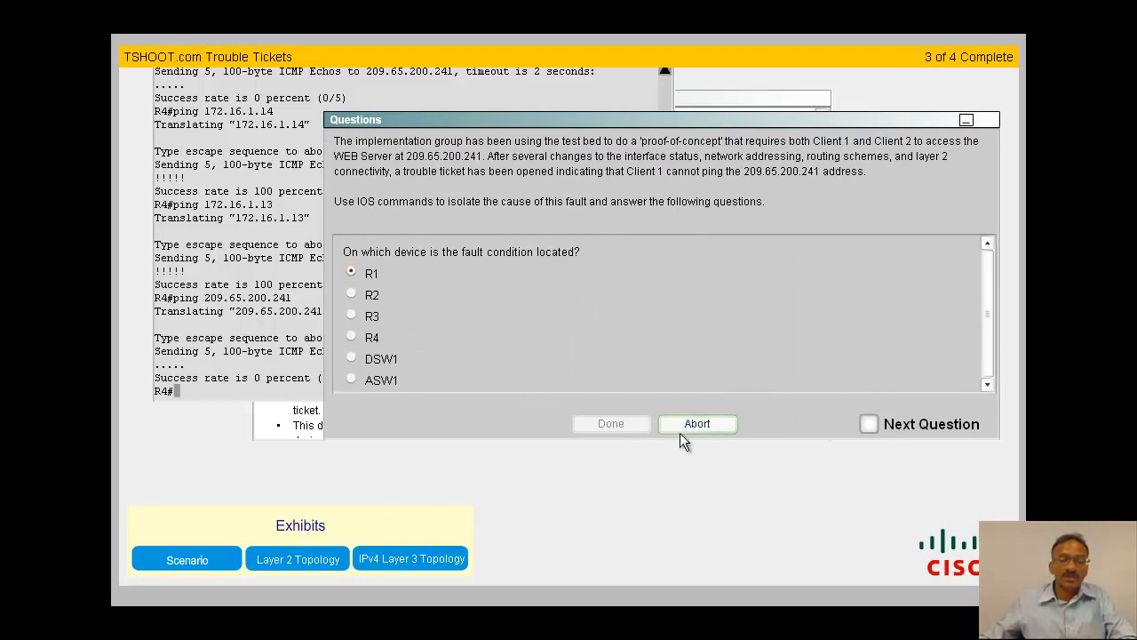
pyautogui.click(869, 423)
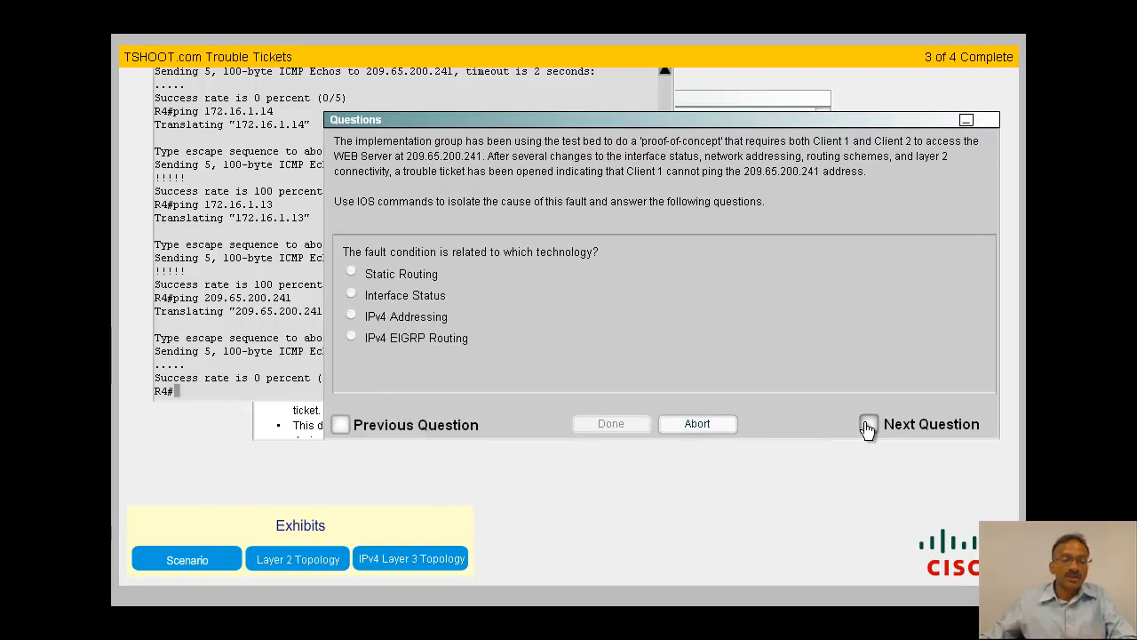
pyautogui.click(352, 270)
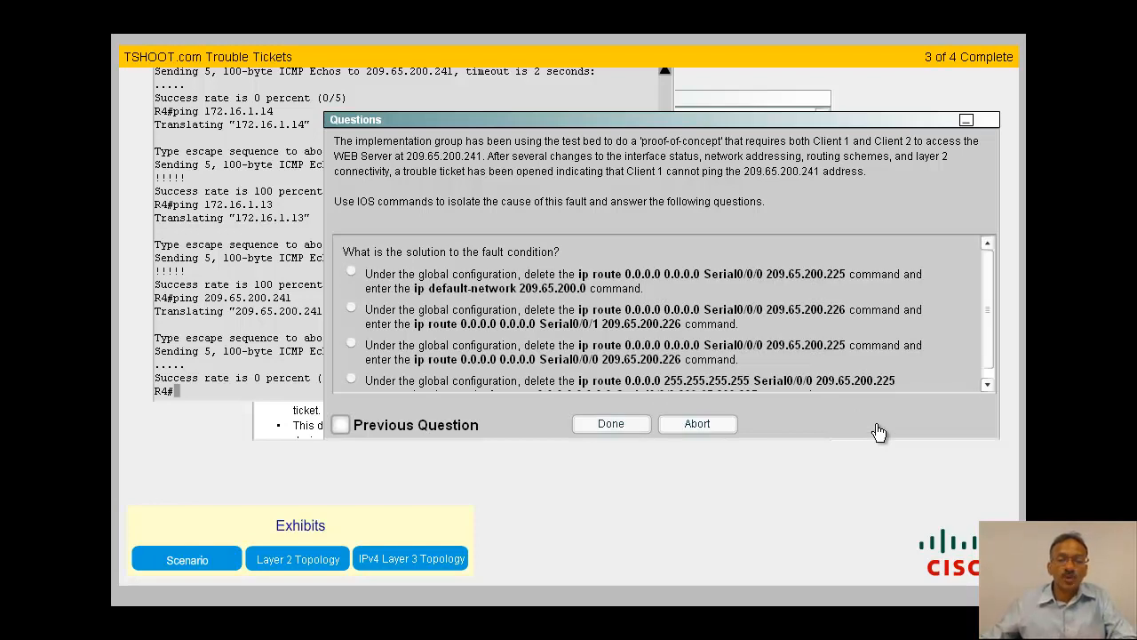
pyautogui.moveTo(874, 373)
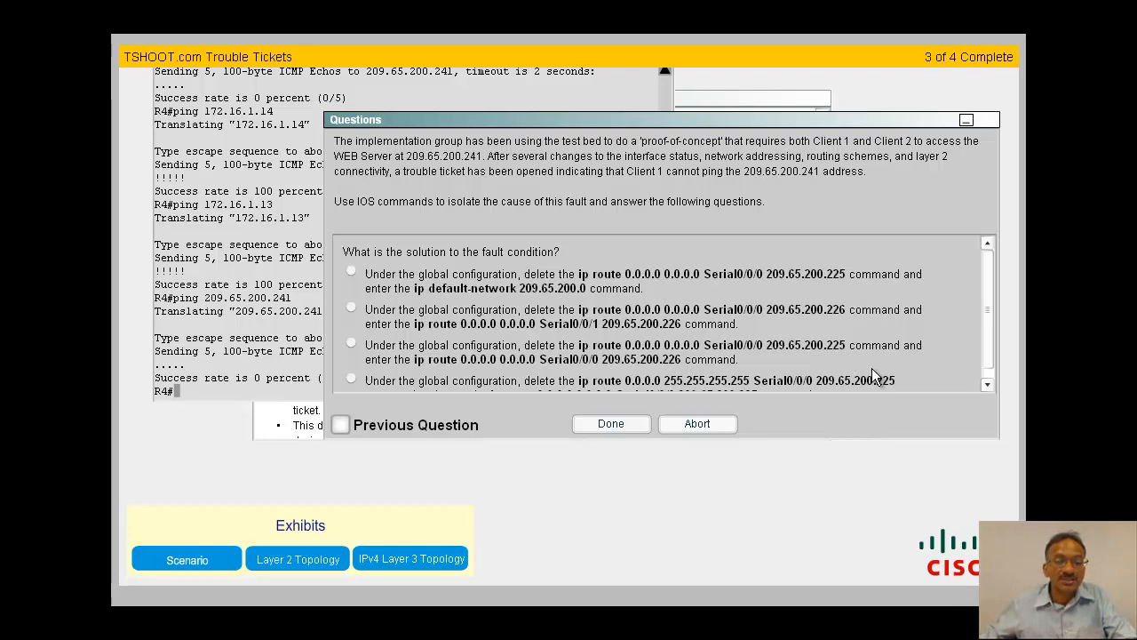
pyautogui.moveTo(649, 363)
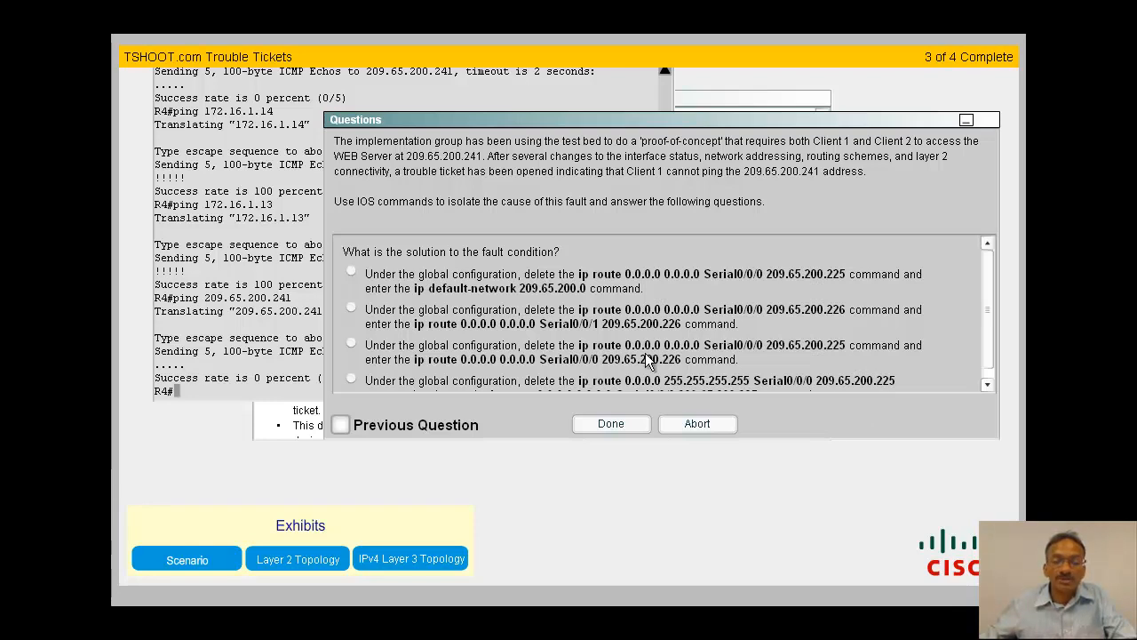
pyautogui.moveTo(613, 382)
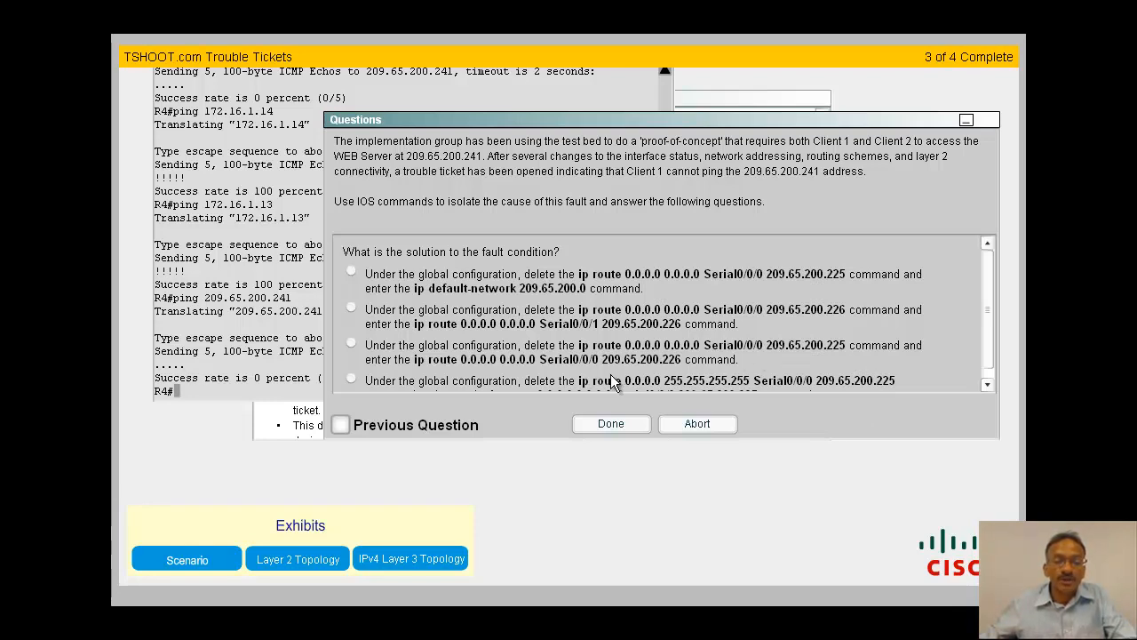
pyautogui.moveTo(577, 368)
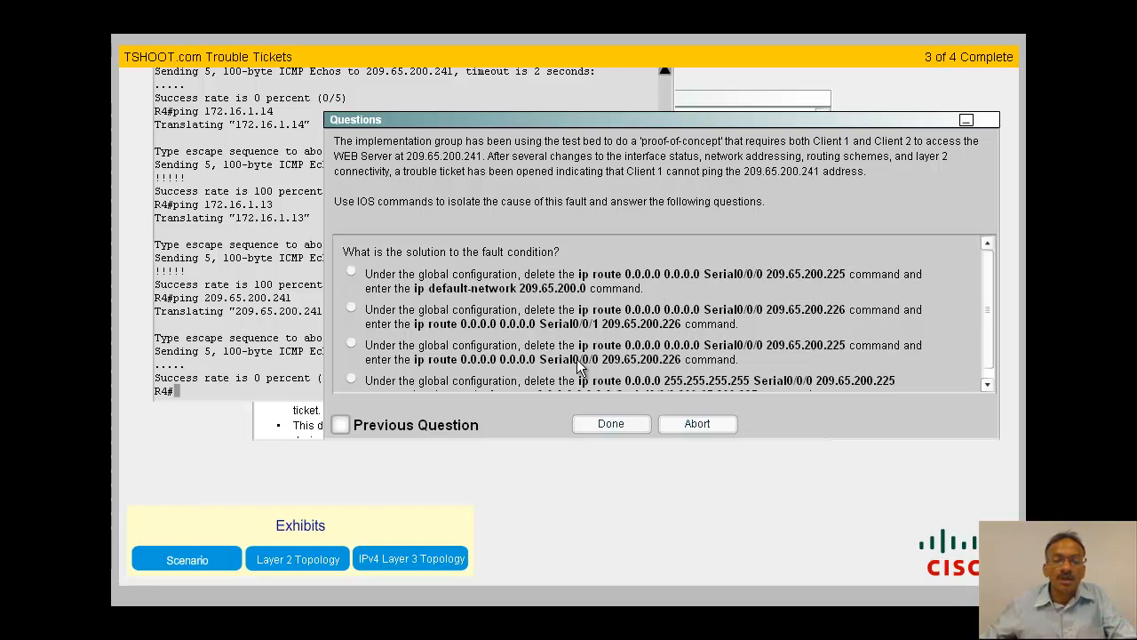
pyautogui.moveTo(785, 338)
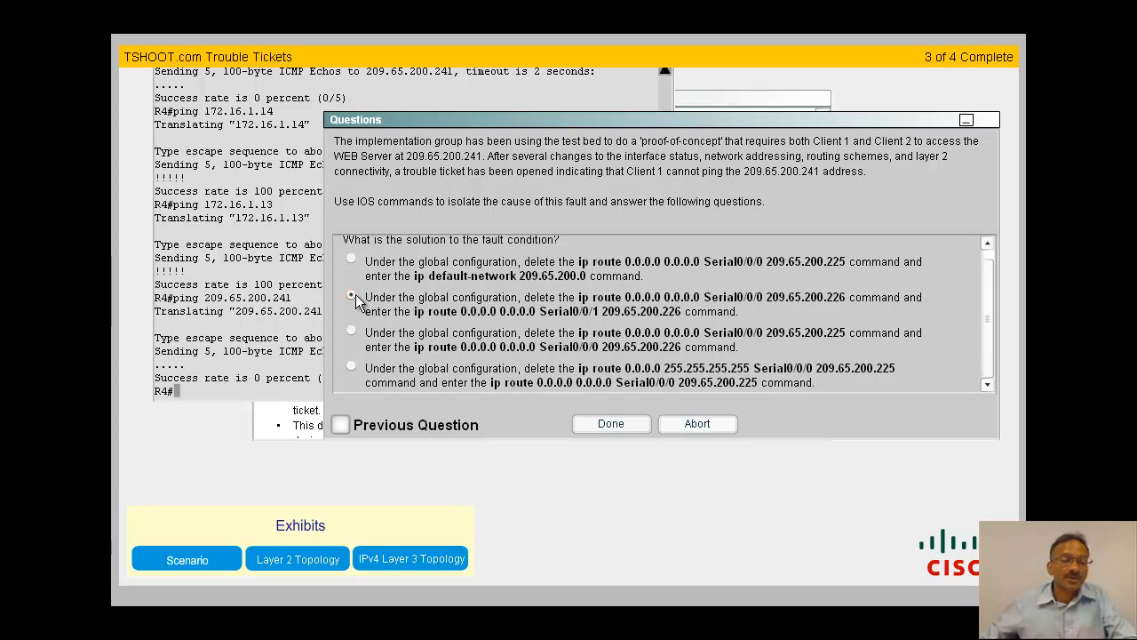
# Step: Select the fix that moves R1's default route from Serial0/0/0 to Serial0/0/1 and finish the ticket
pyautogui.click(611, 423)
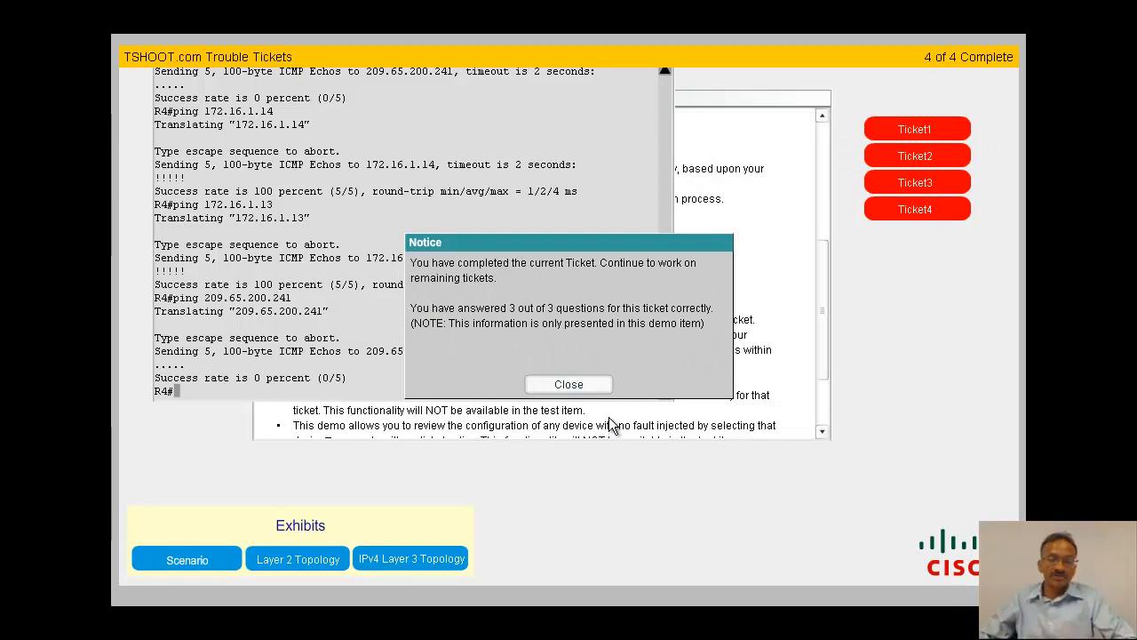
pyautogui.moveTo(657, 440)
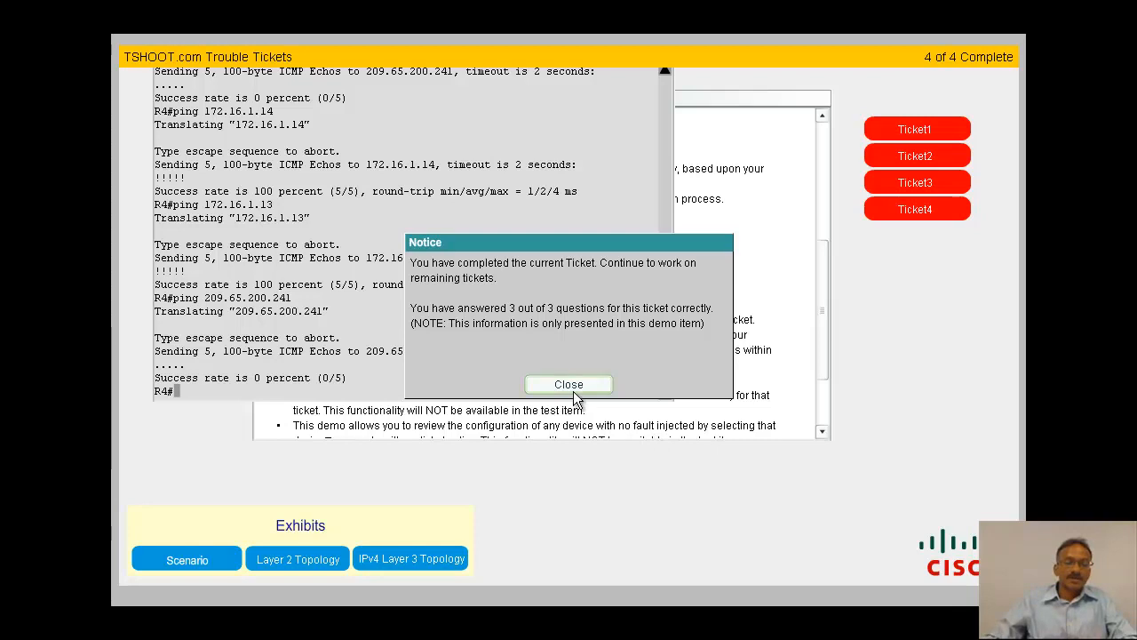
# Step: Close the completion notice reporting 3 of 3 answers correct
pyautogui.click(568, 384)
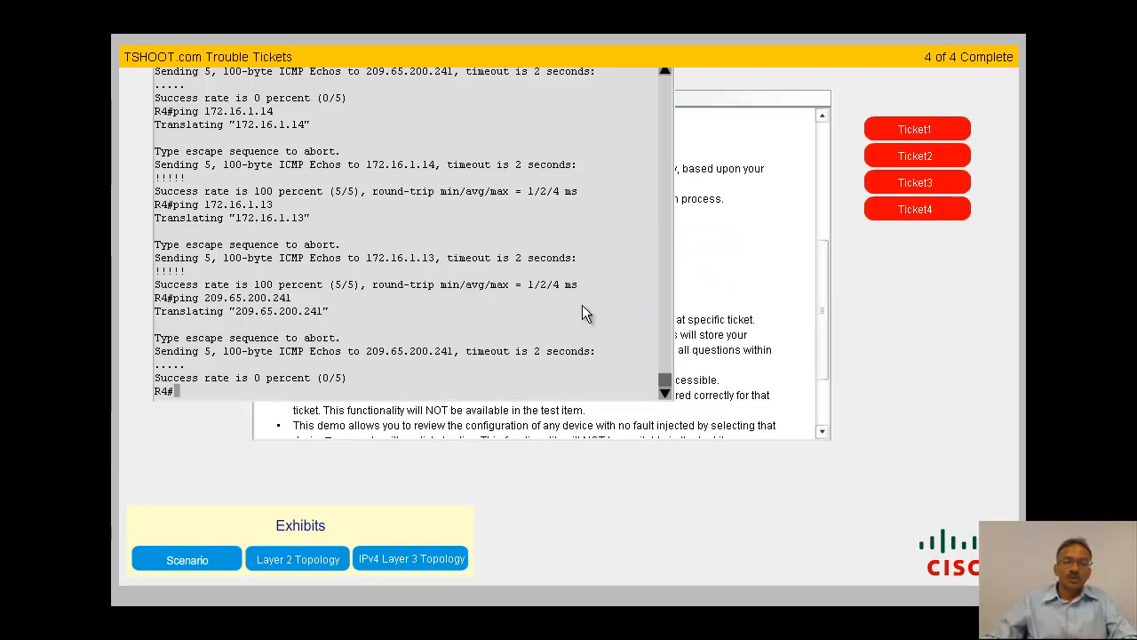
pyautogui.moveTo(914, 118)
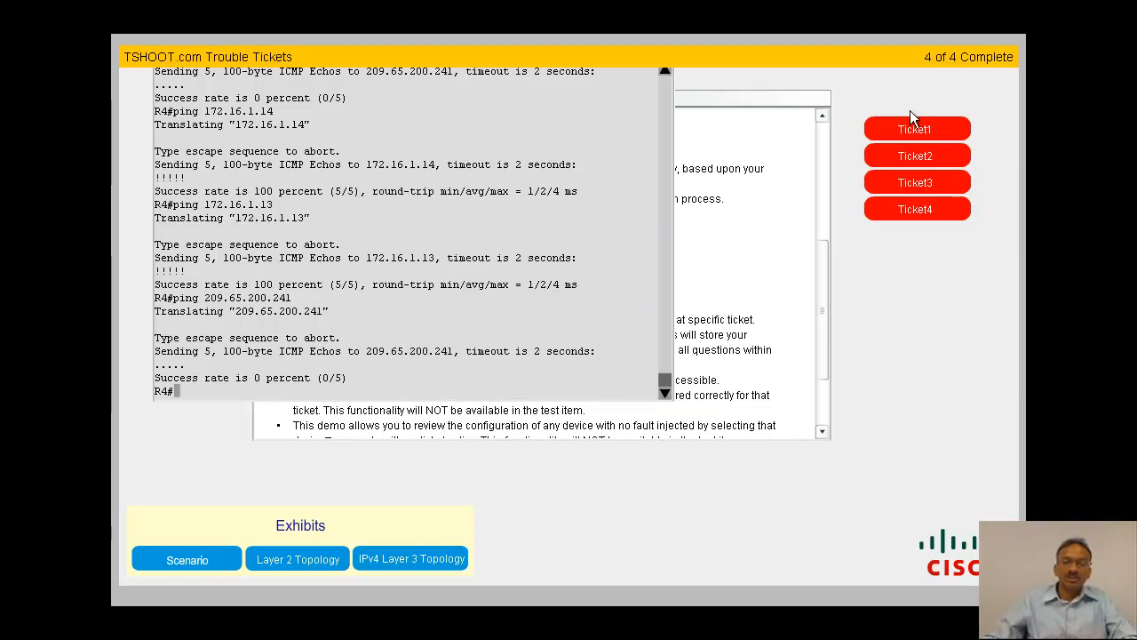
pyautogui.moveTo(923, 239)
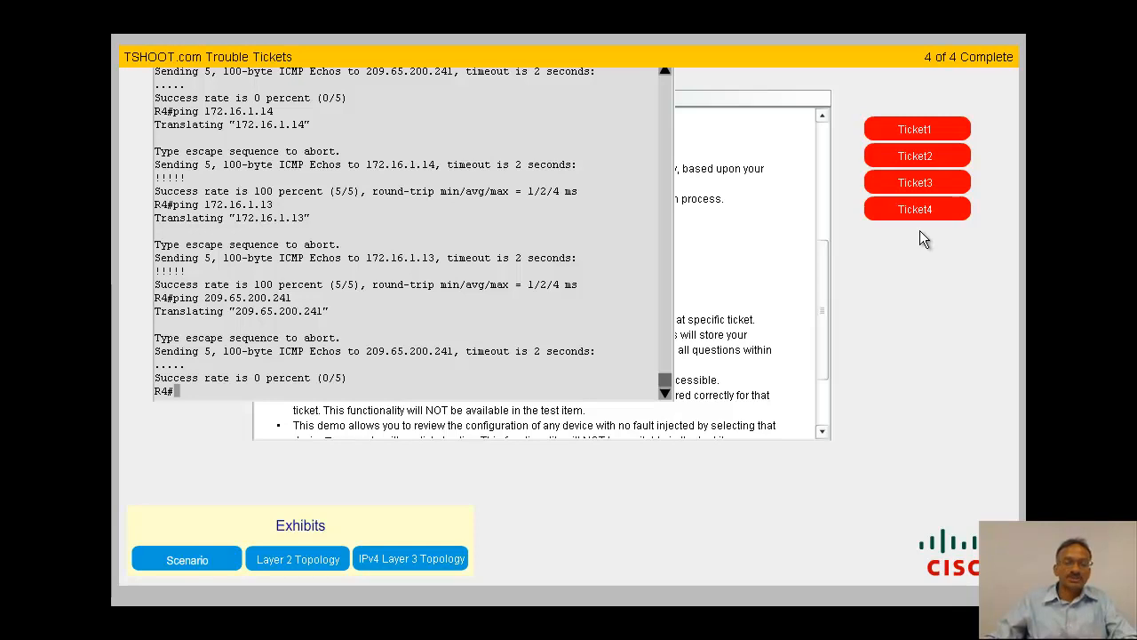